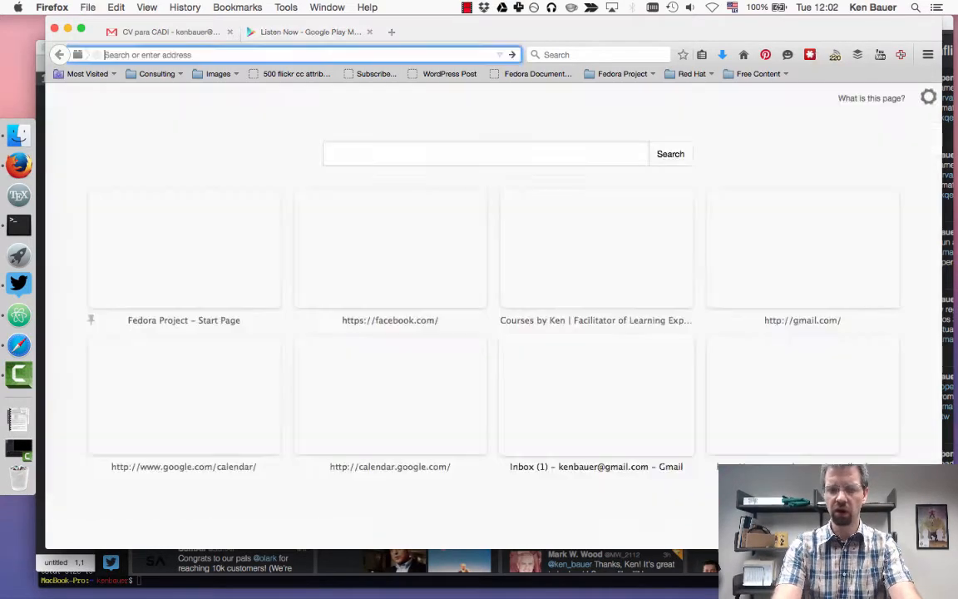
- Load stackoverflow.com in a new browser tab to show its top questions
text(tsn.ca/)
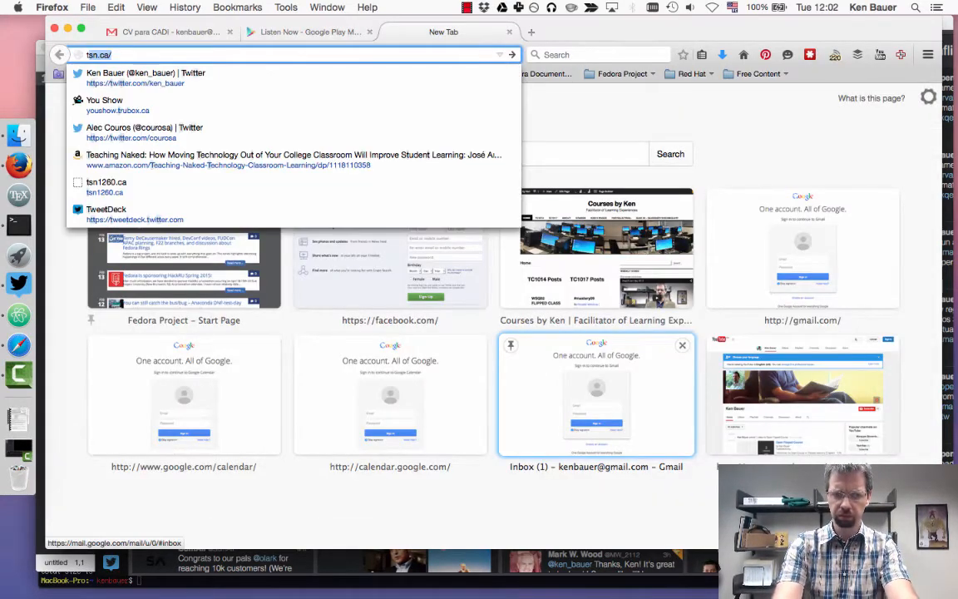
text(stackoverflow.com)
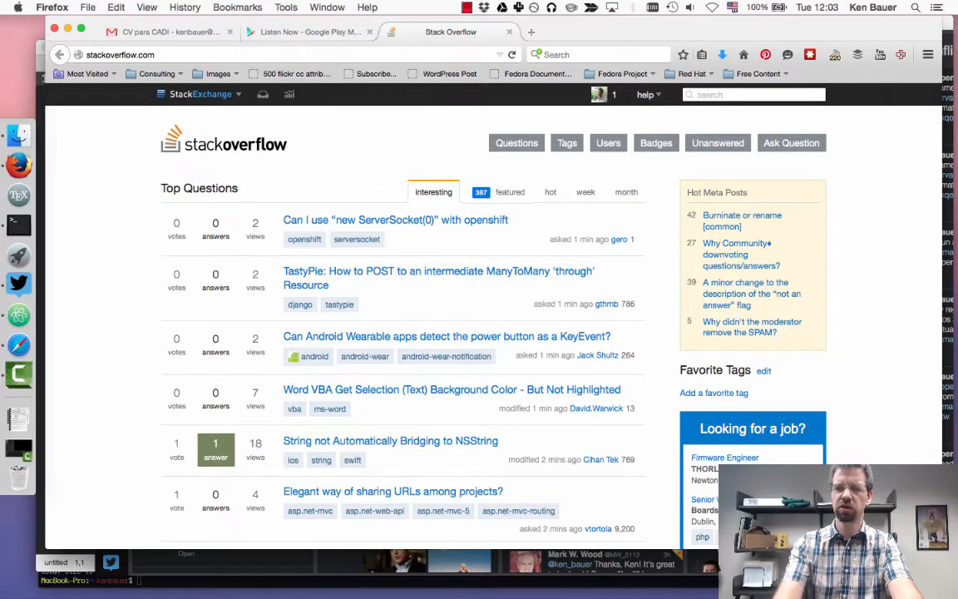
- Search Play Music for Rush and start the Rush radio station playing
click(308, 32)
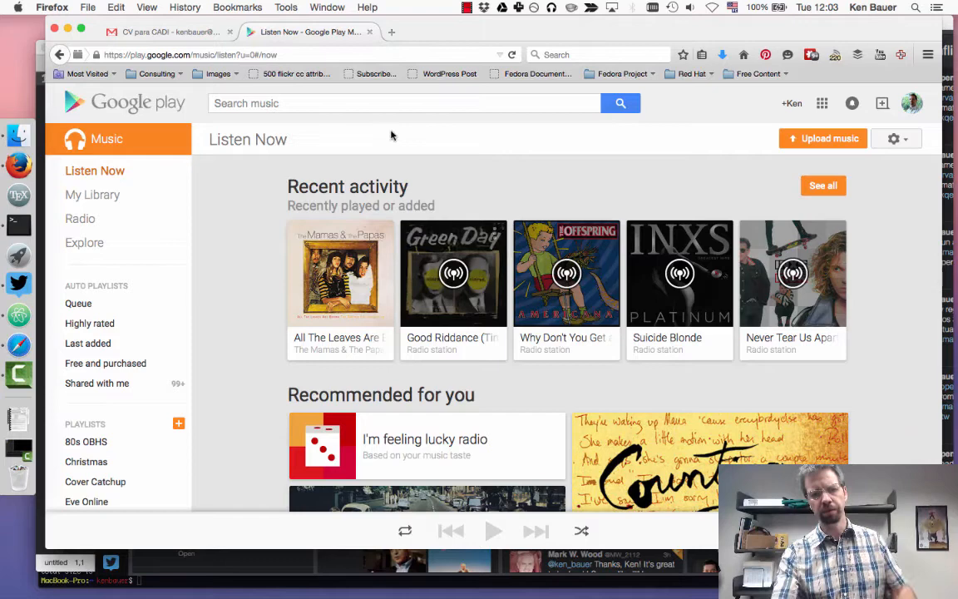
text(Rush)
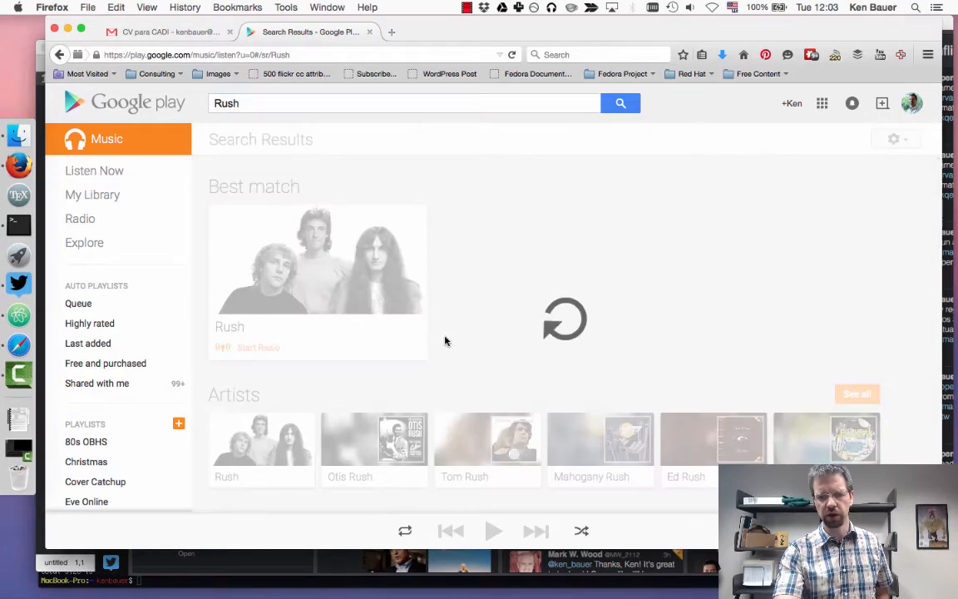
click(259, 348)
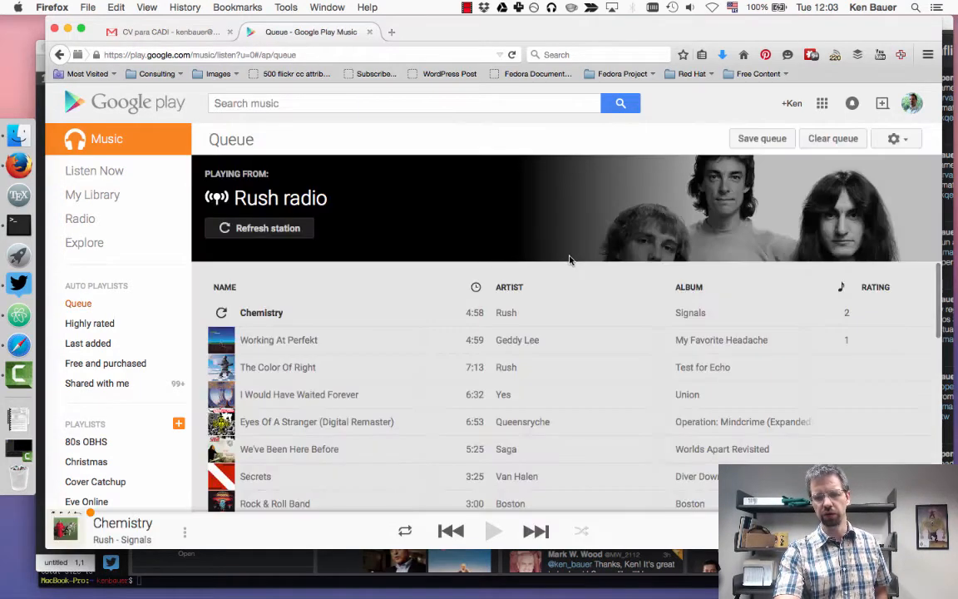
click(492, 531)
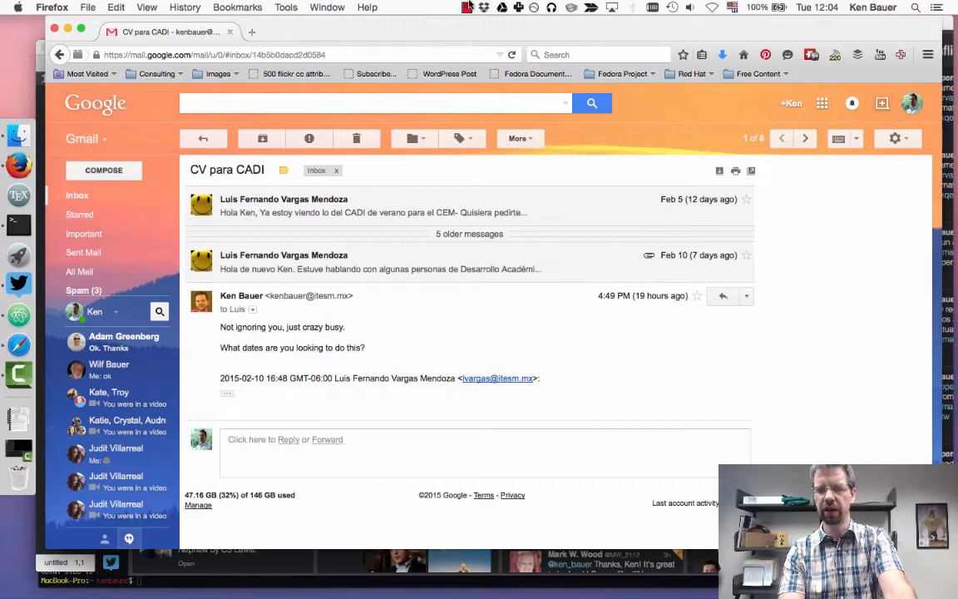
- Open Masteries TC1017 and scroll through the numbered mastery list and tag cloud
click(467, 6)
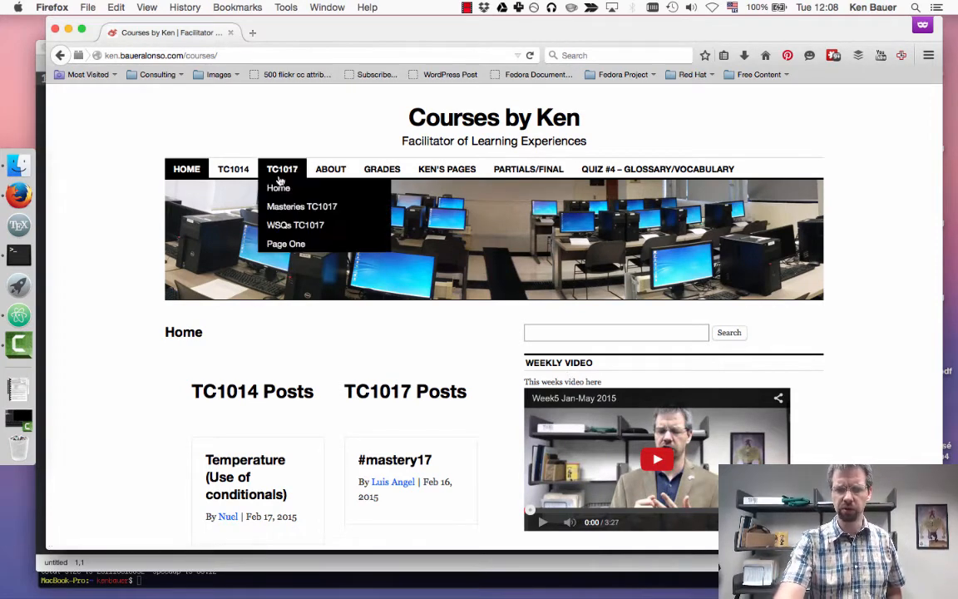
mouse_move(295, 224)
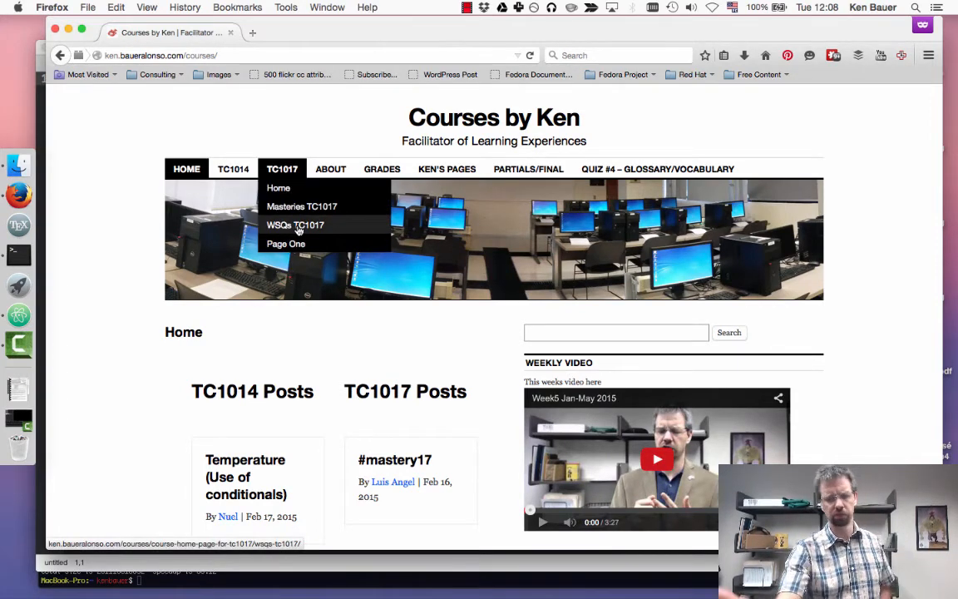
click(302, 206)
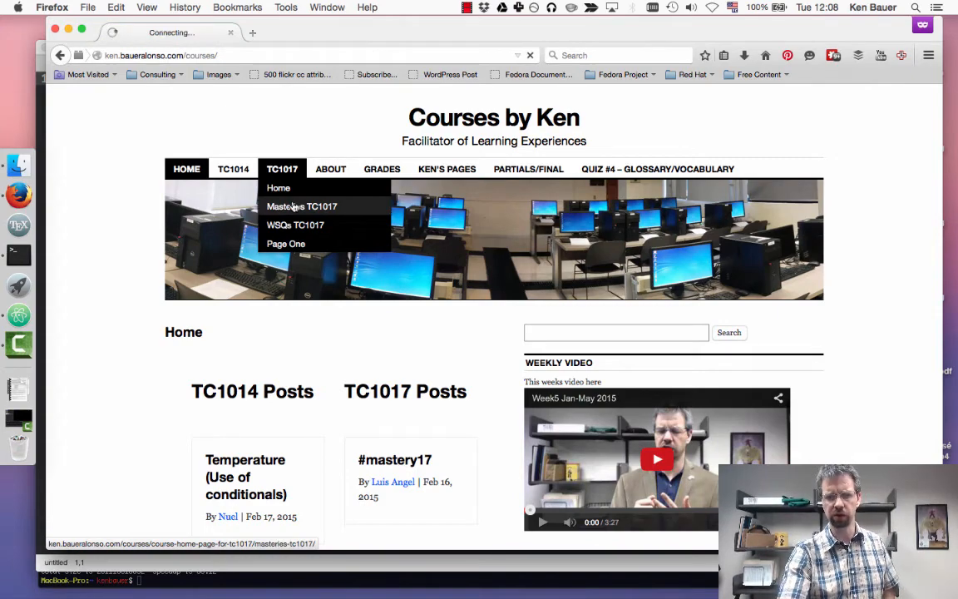
click(302, 205)
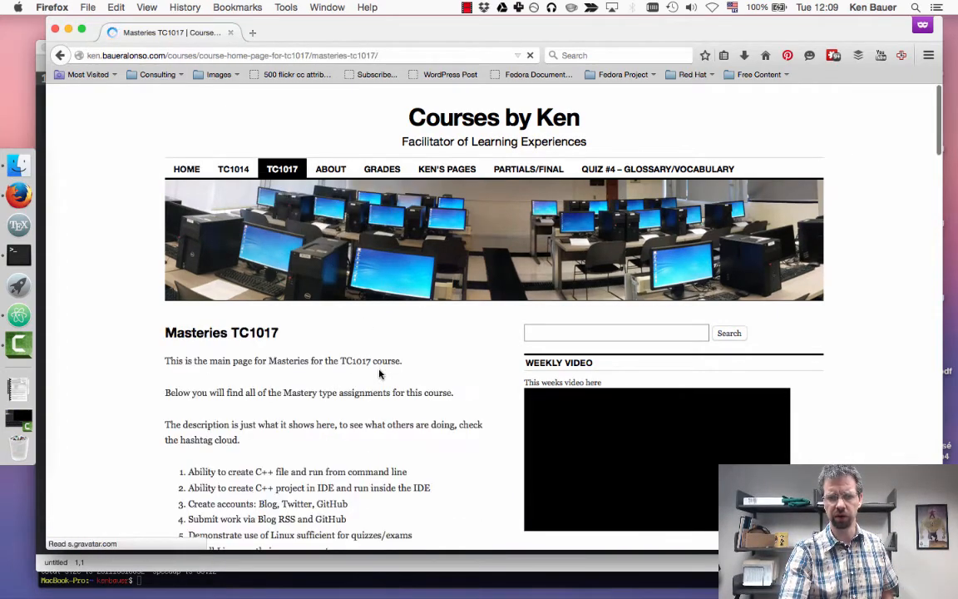
scroll(down, 3)
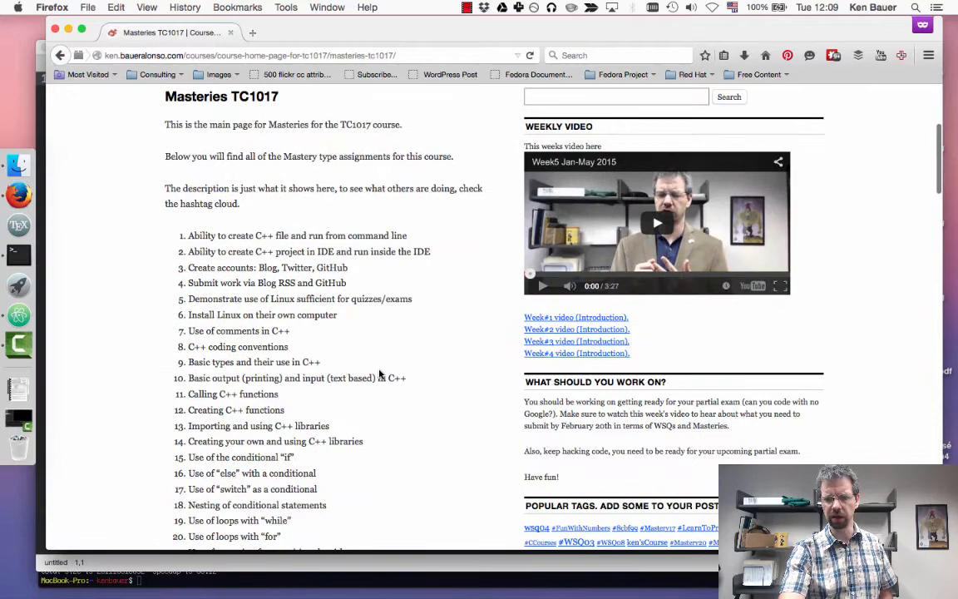
scroll(down, 3)
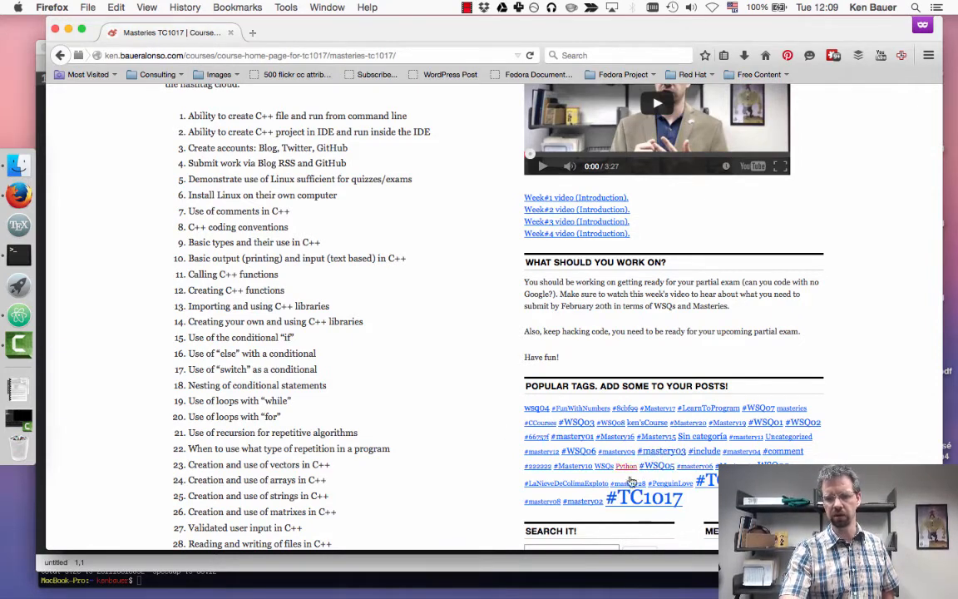
mouse_move(617, 451)
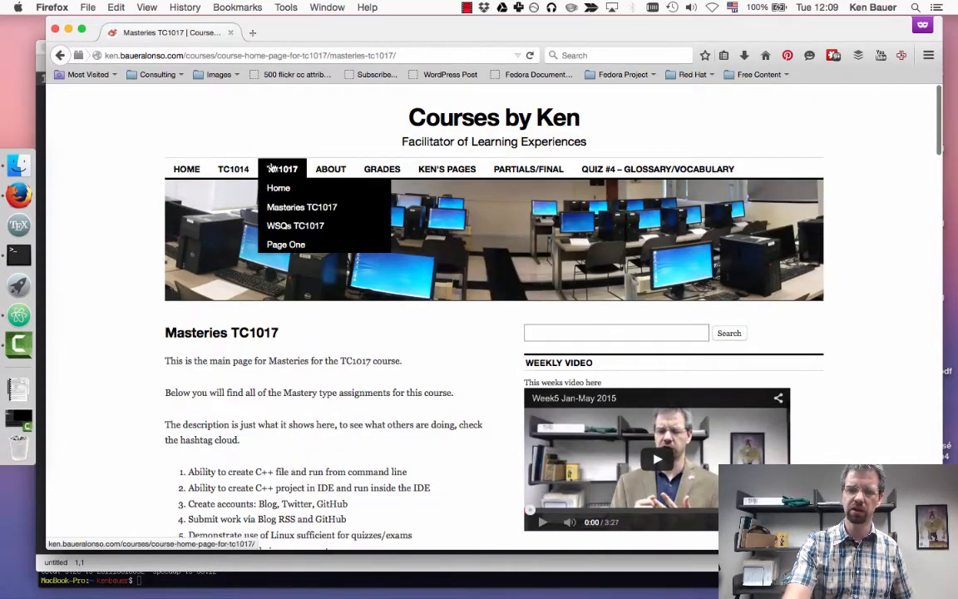
- Go to the WSQs TC1017 assignment list from the TC1017 menu
click(295, 225)
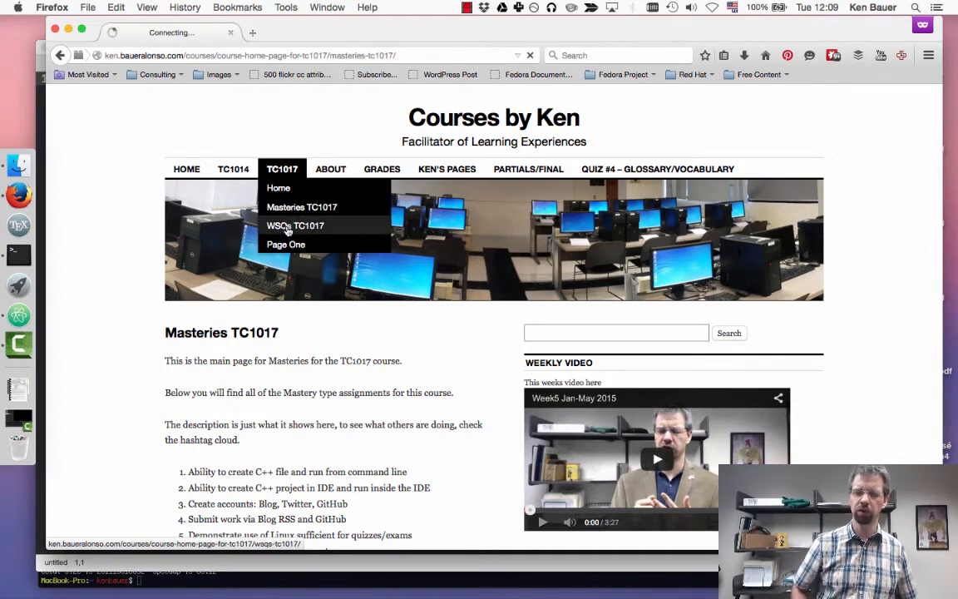
click(295, 225)
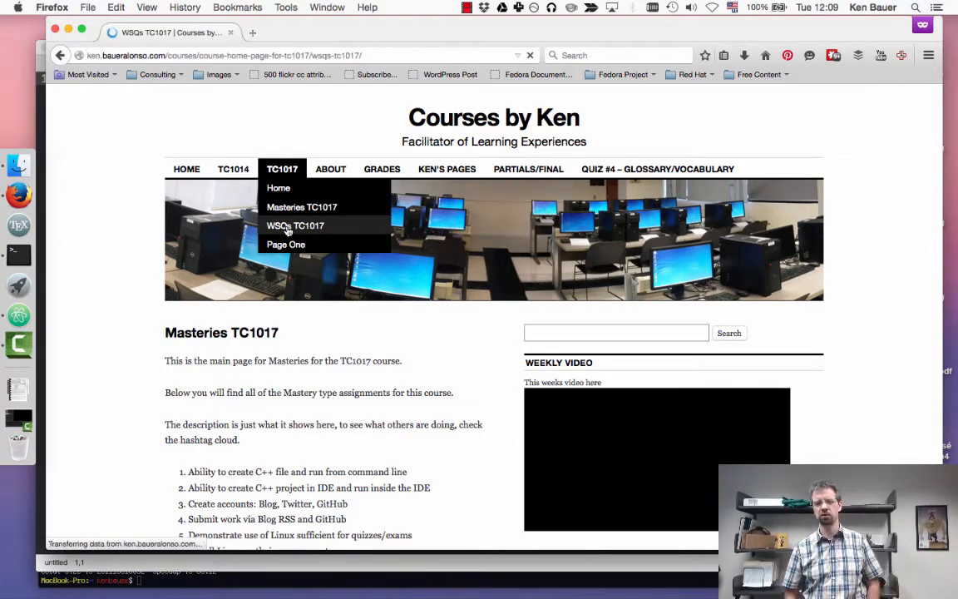
click(294, 225)
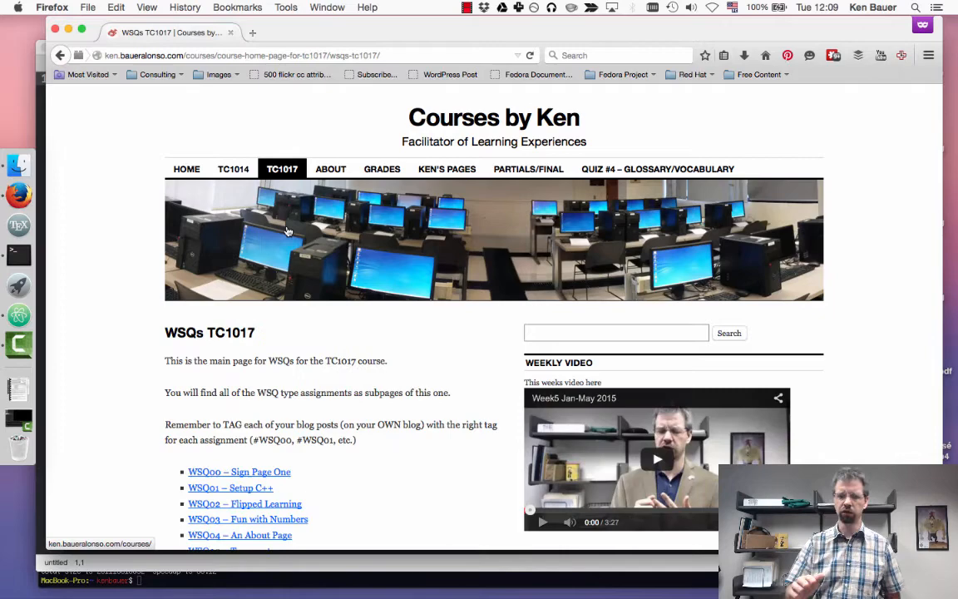
scroll(down, 3)
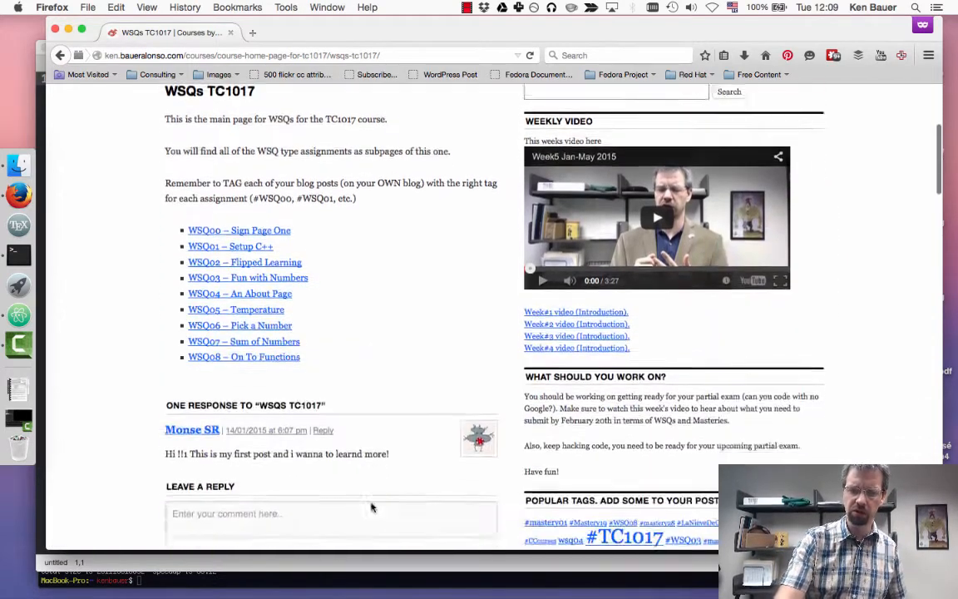
- Open WSQ08 – On To Functions and scroll through the assignment
click(244, 332)
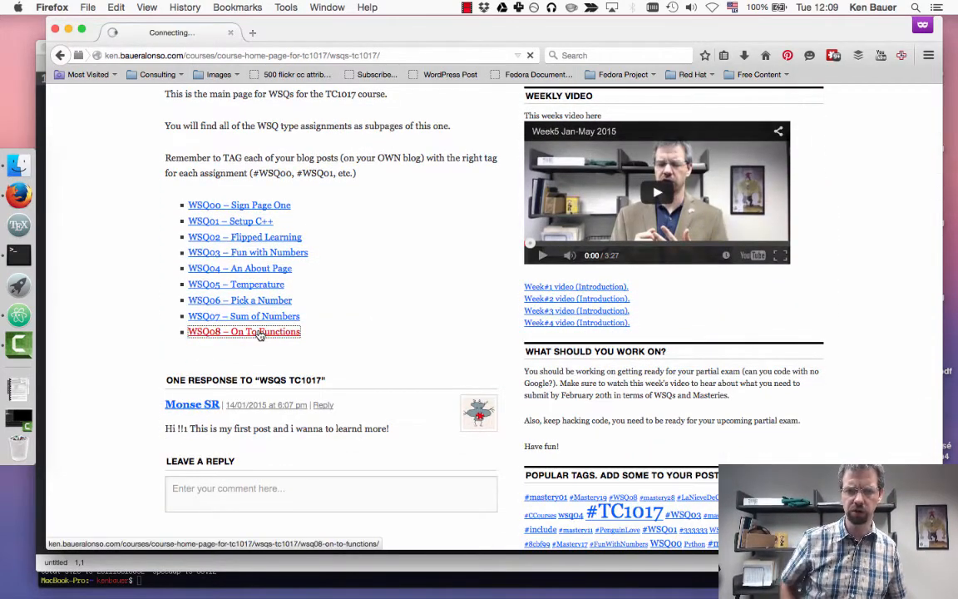
click(244, 331)
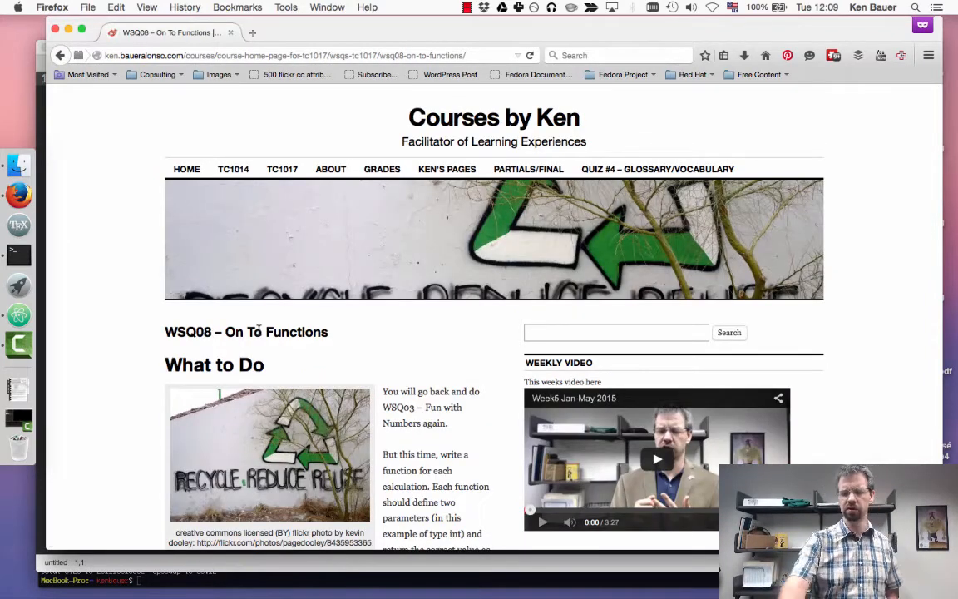
scroll(down, 3)
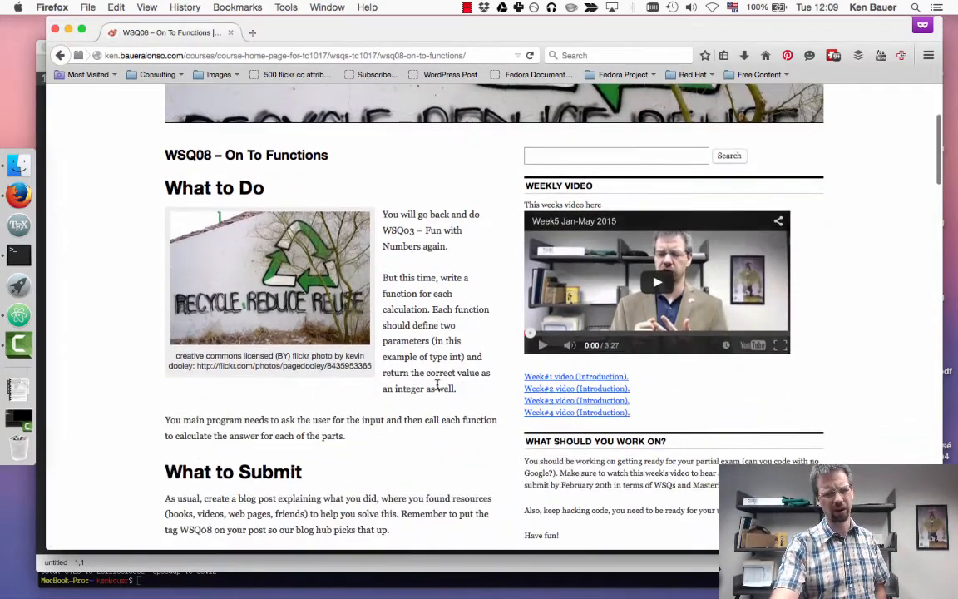
scroll(down, 3)
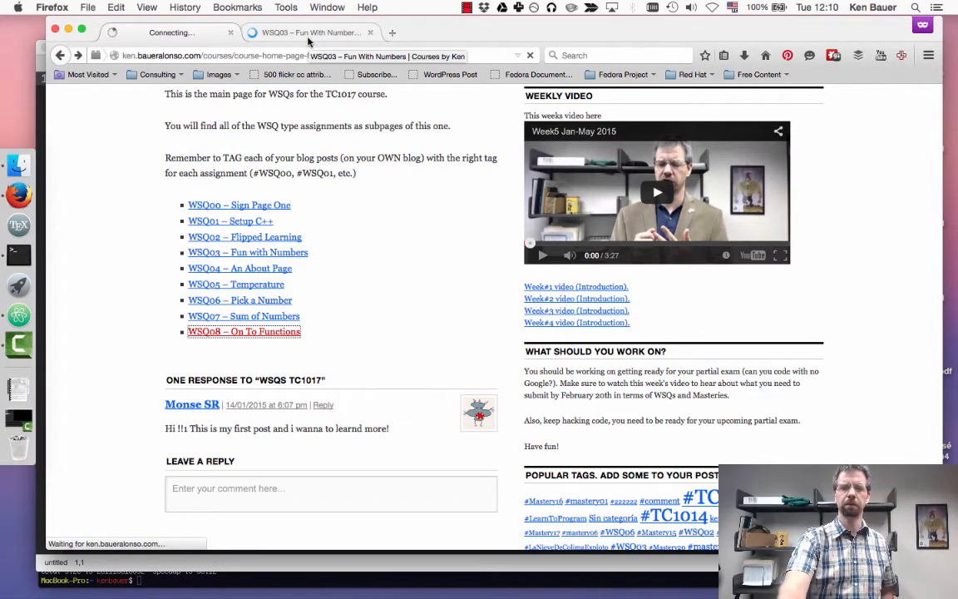
- Read the WSQ03 – Fun With Numbers page, then switch over to Atom
click(247, 252)
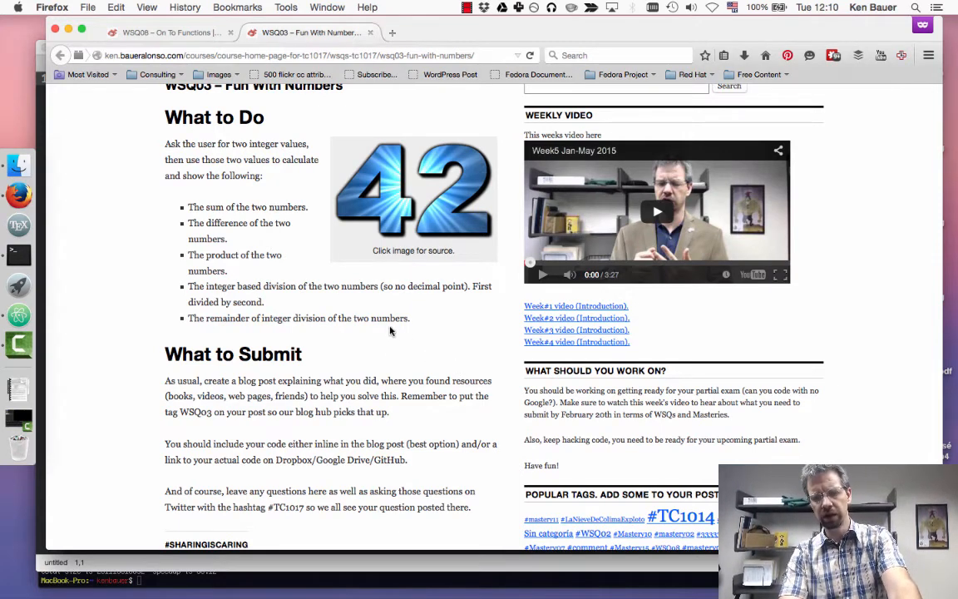
mouse_move(413, 360)
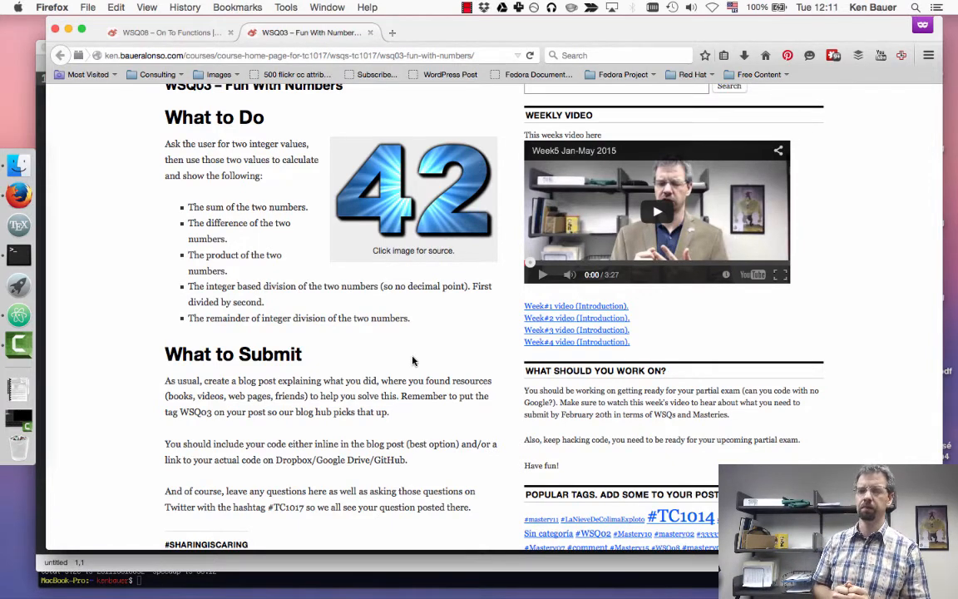
key(cmd+tab)
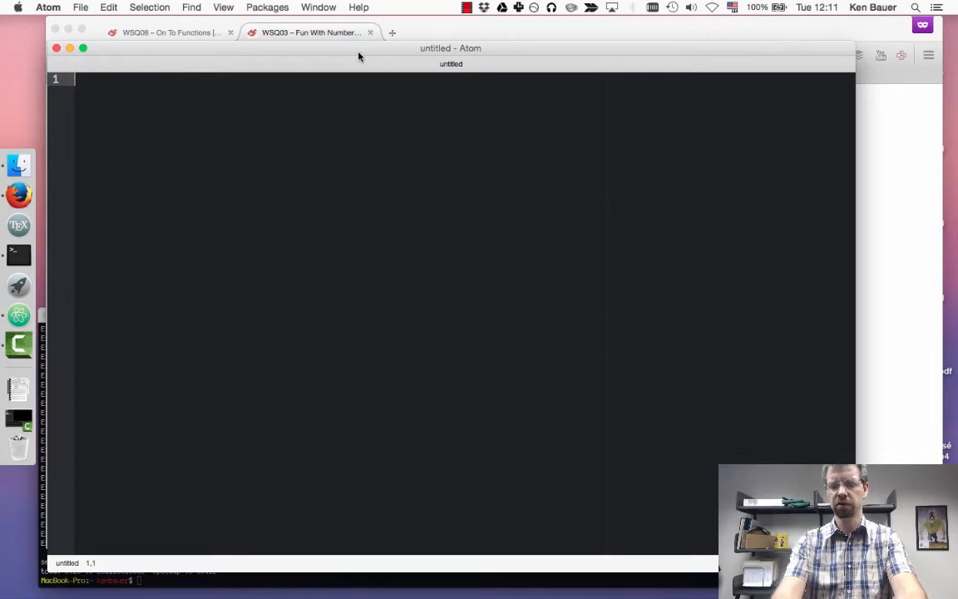
- Type int main, then save the file as wsq08.cpp in Devel/TC1017
text(int)
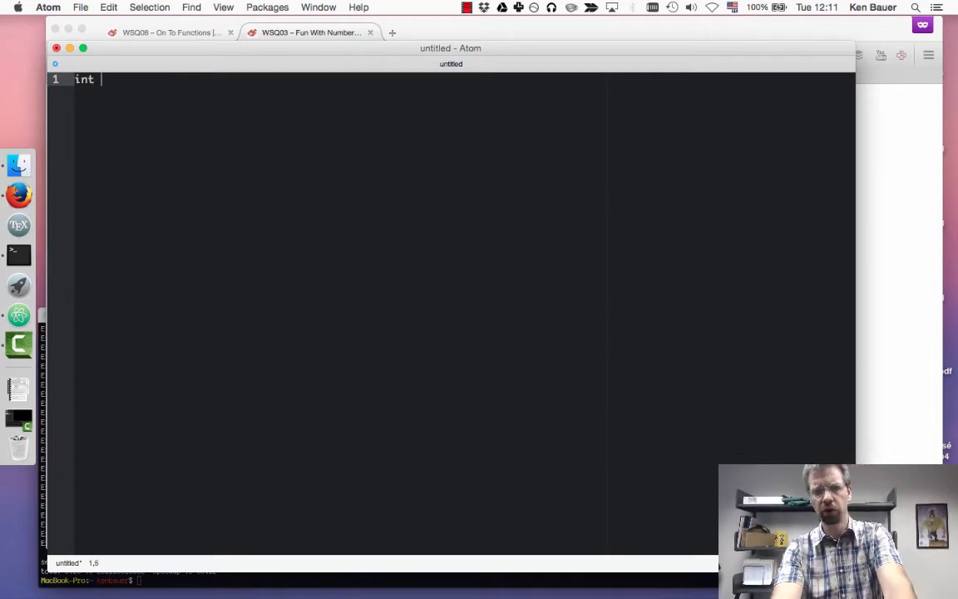
text(main)
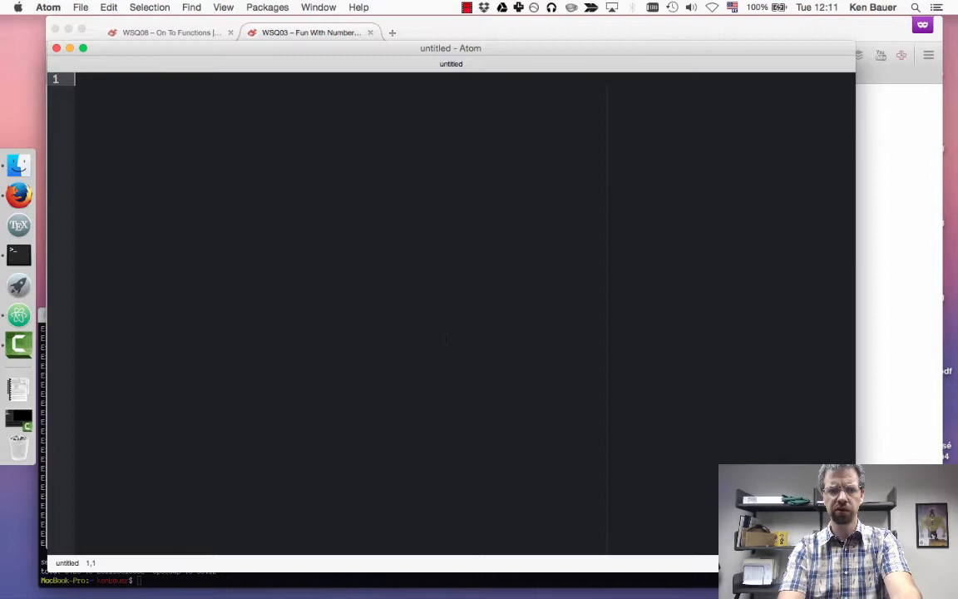
key(cmd+s)
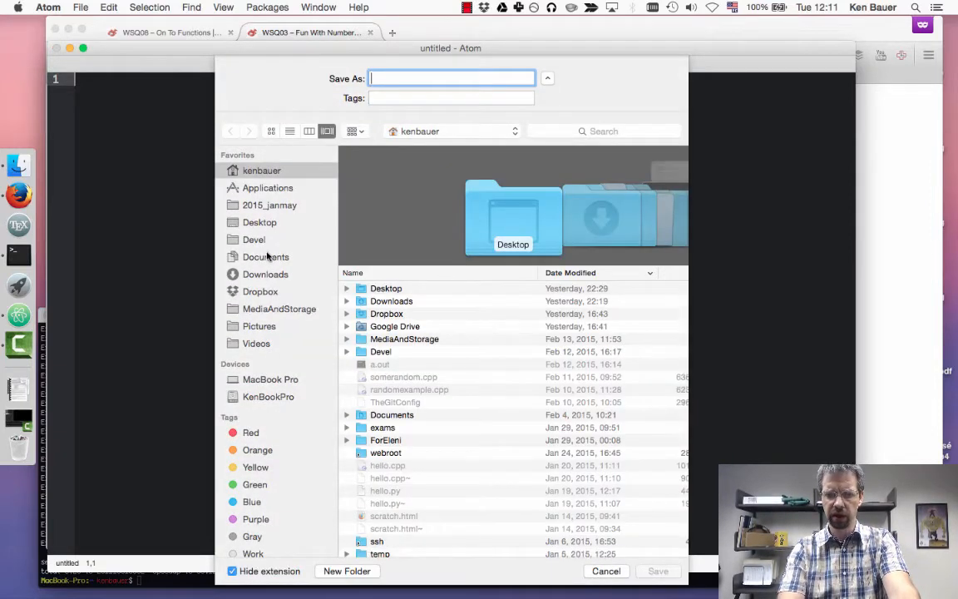
click(253, 239)
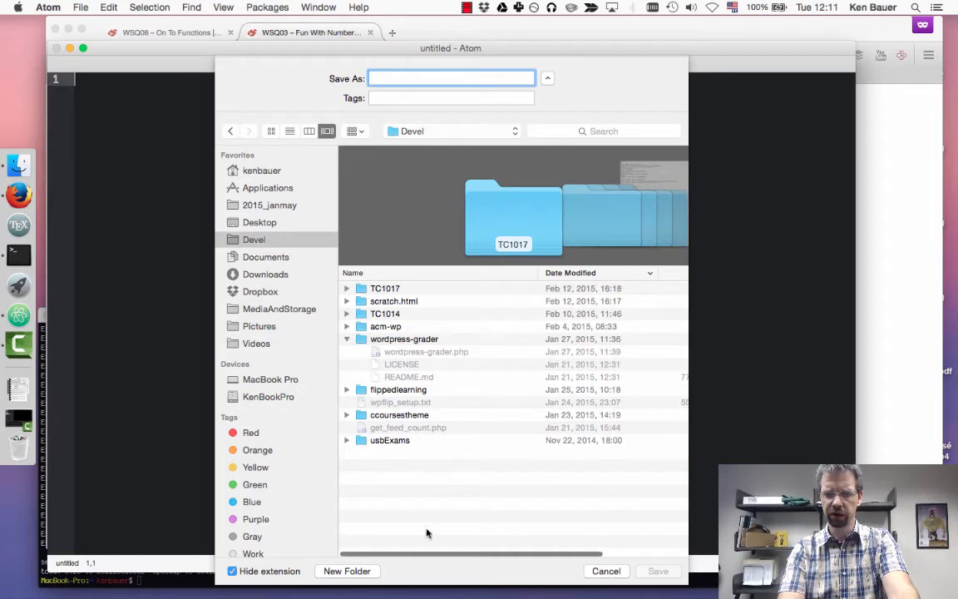
double_click(385, 288)
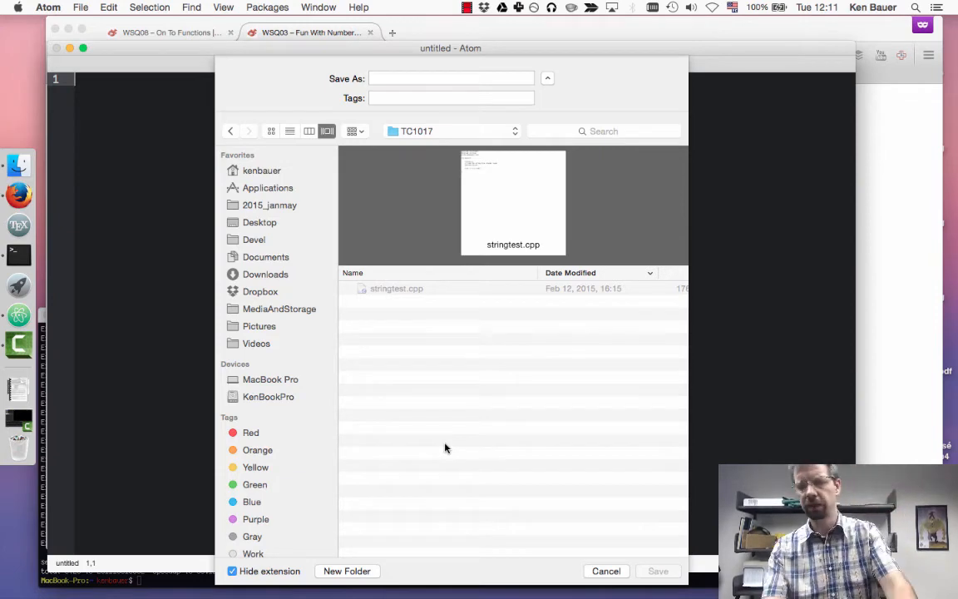
click(451, 78)
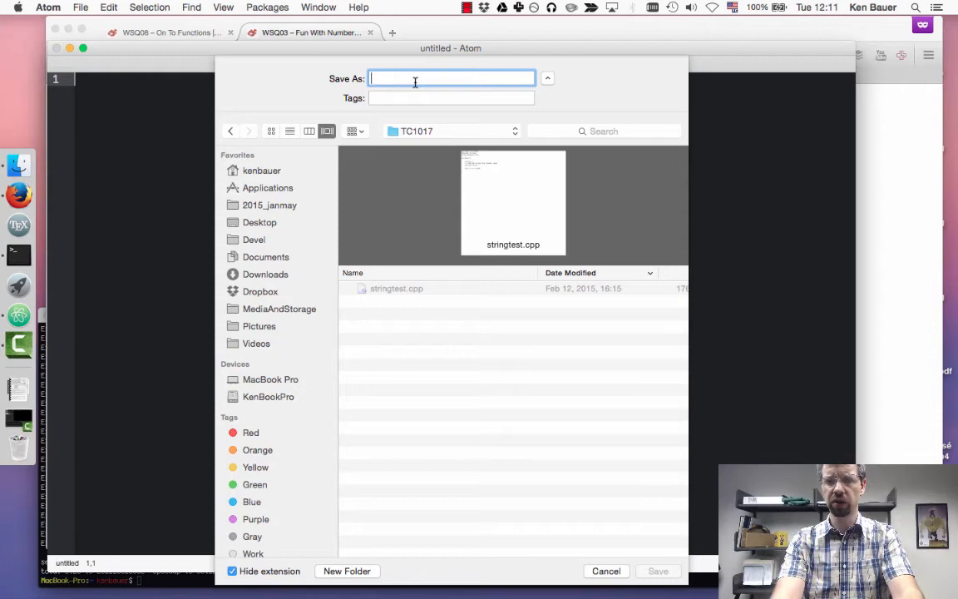
text(wsq08.cpp)
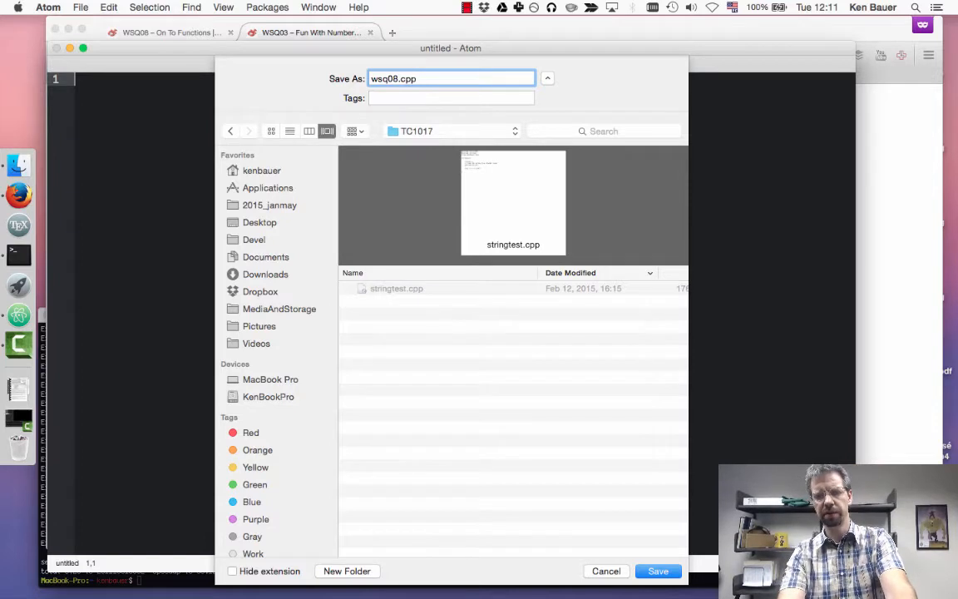
click(658, 571)
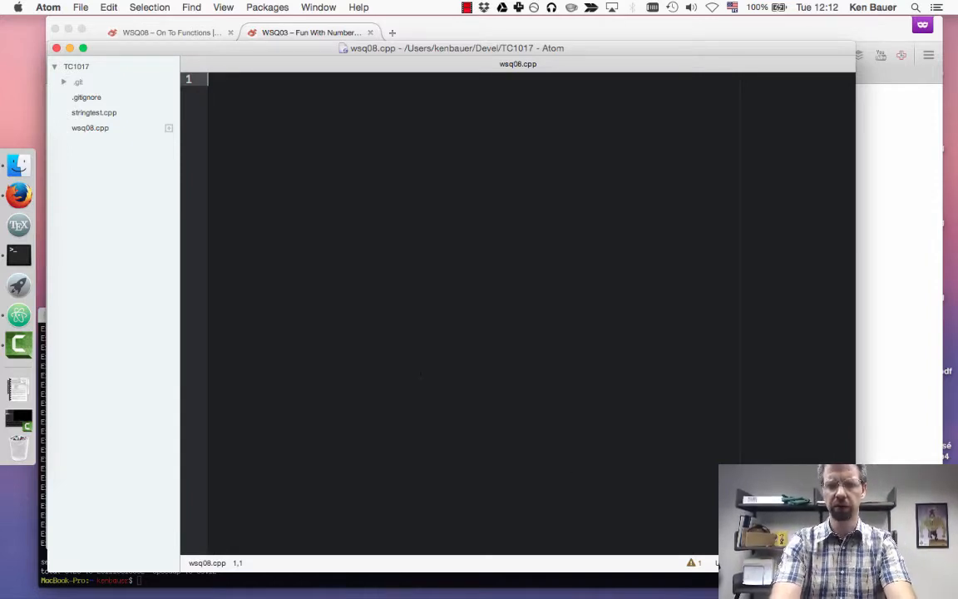
- Add #include <iostream> and using namespace std; at the top of wsq08.cpp
text(#include)
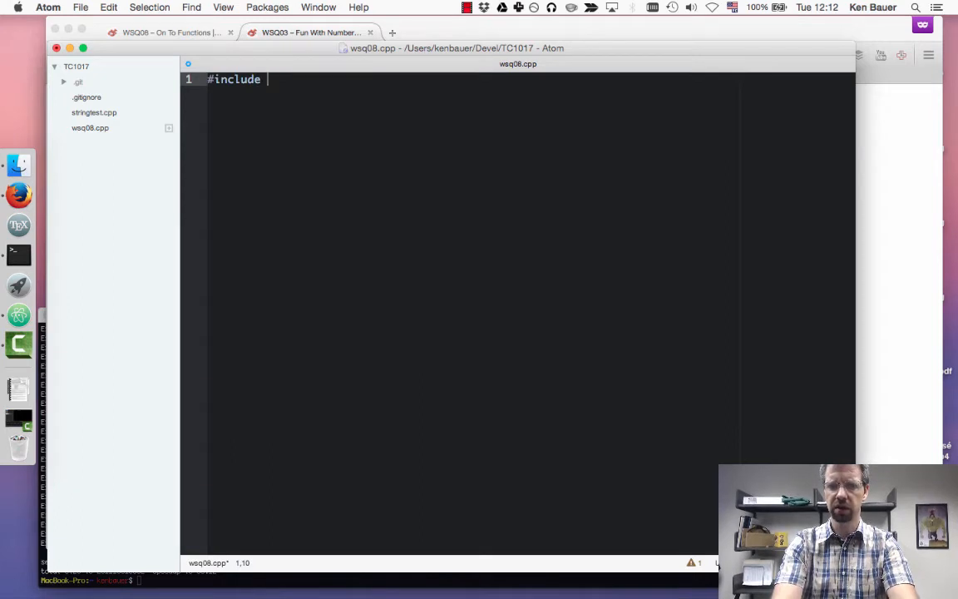
text(<io)
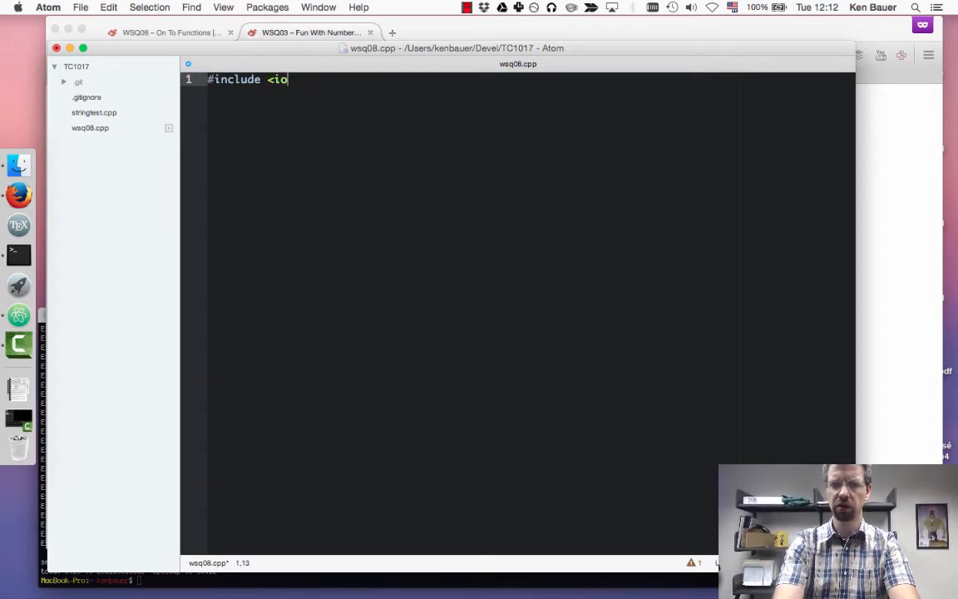
text(stream>)
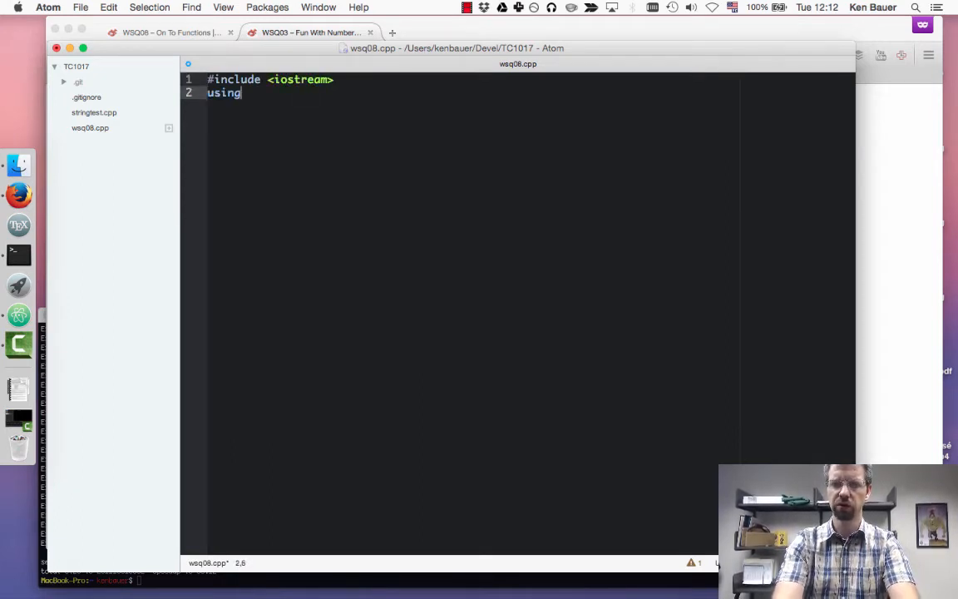
text(namespace std)
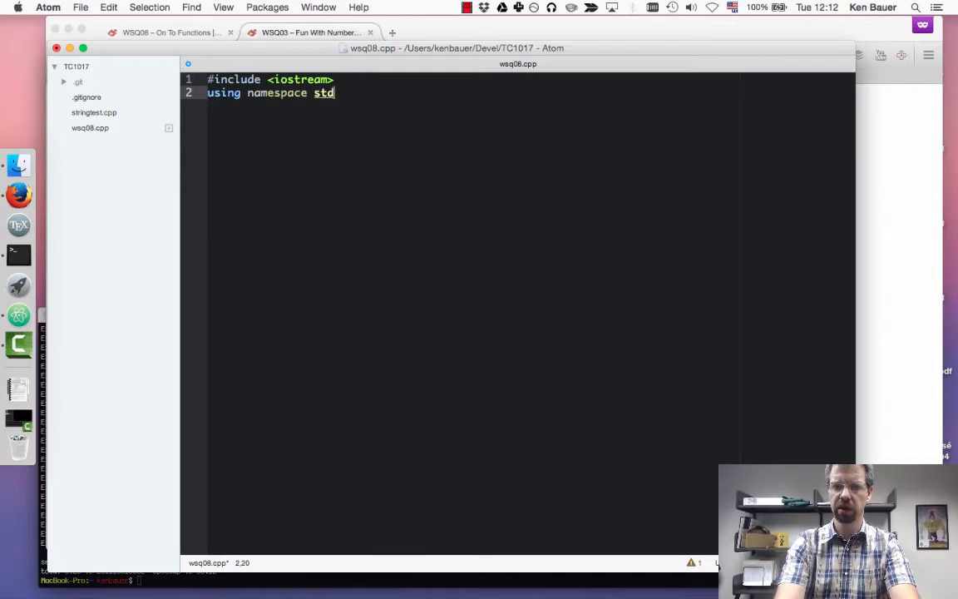
text(;)
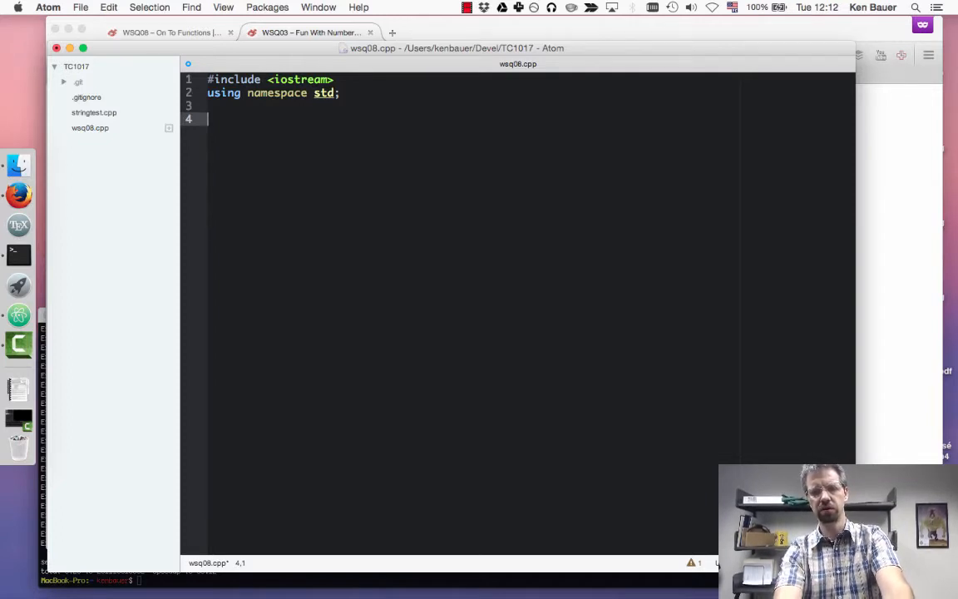
- Write int main with cout << "Hello" << endl; inside its braces
text(int main(){)
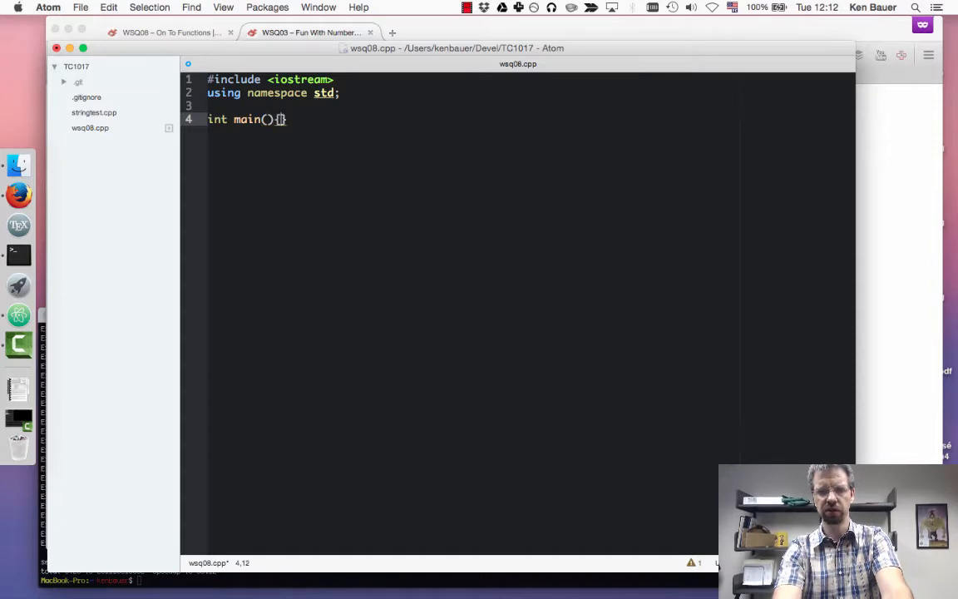
key(Return)
text(cout << ")
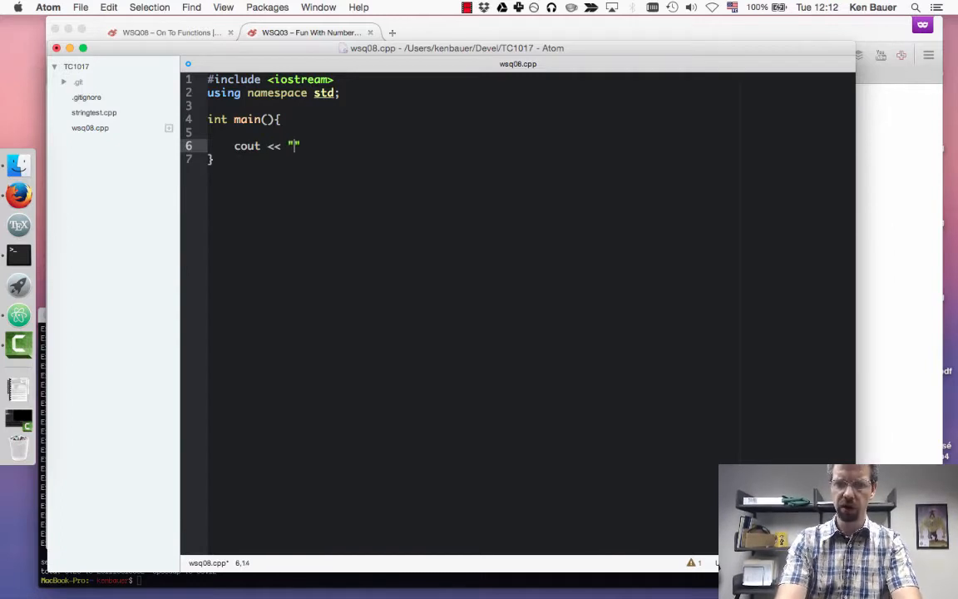
text(Hello)
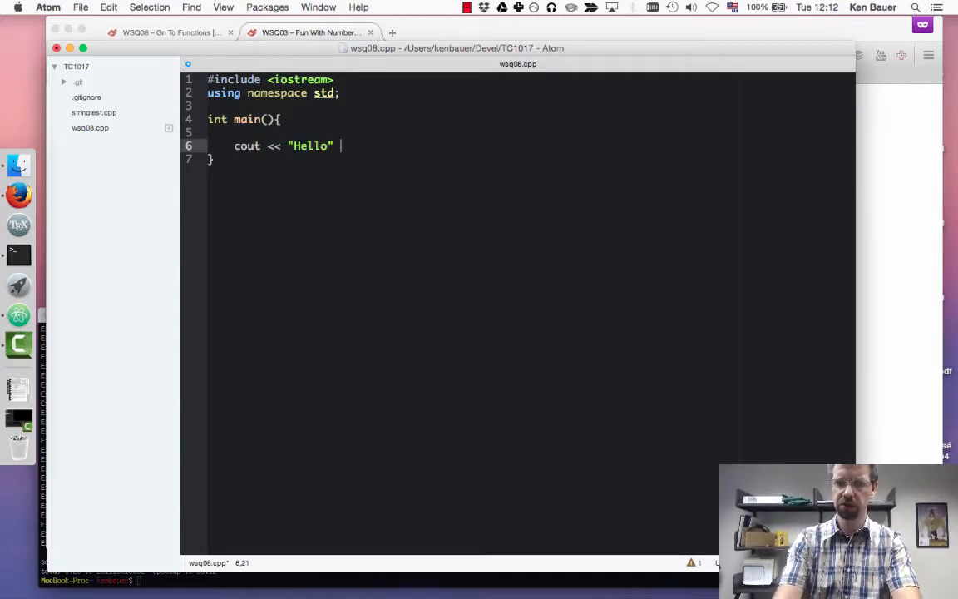
text(<< end;)
text(ter)
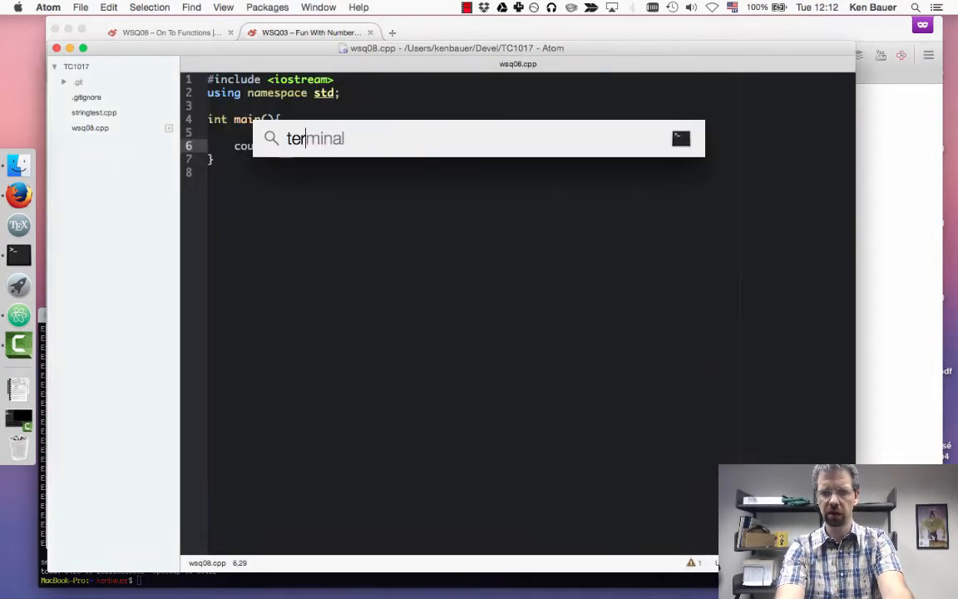
- In an enlarged Terminal, cd to Devel/TC1017, compile wsq08.cpp with g++ and run a.out
key(Return)
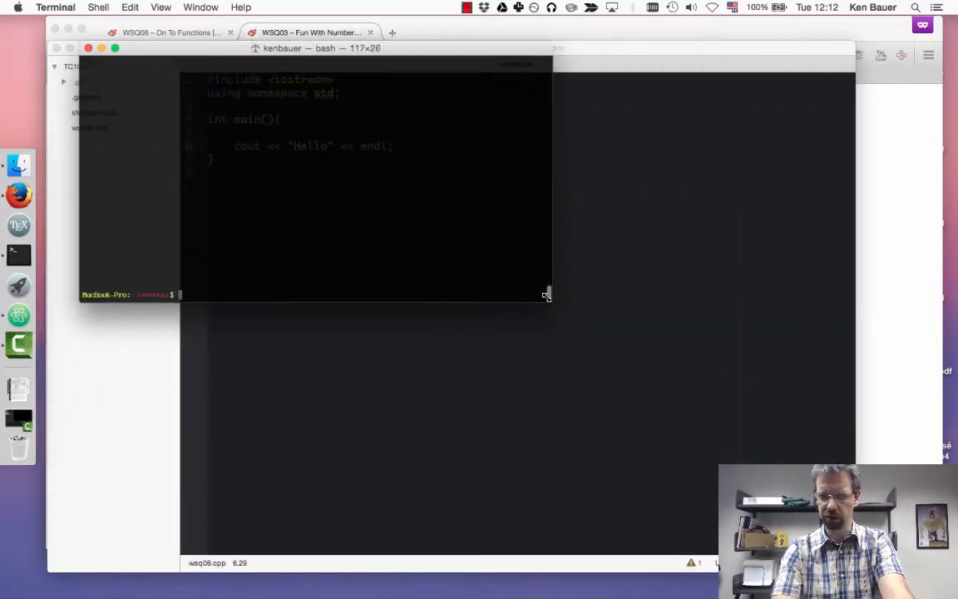
drag(547, 294, 578, 348)
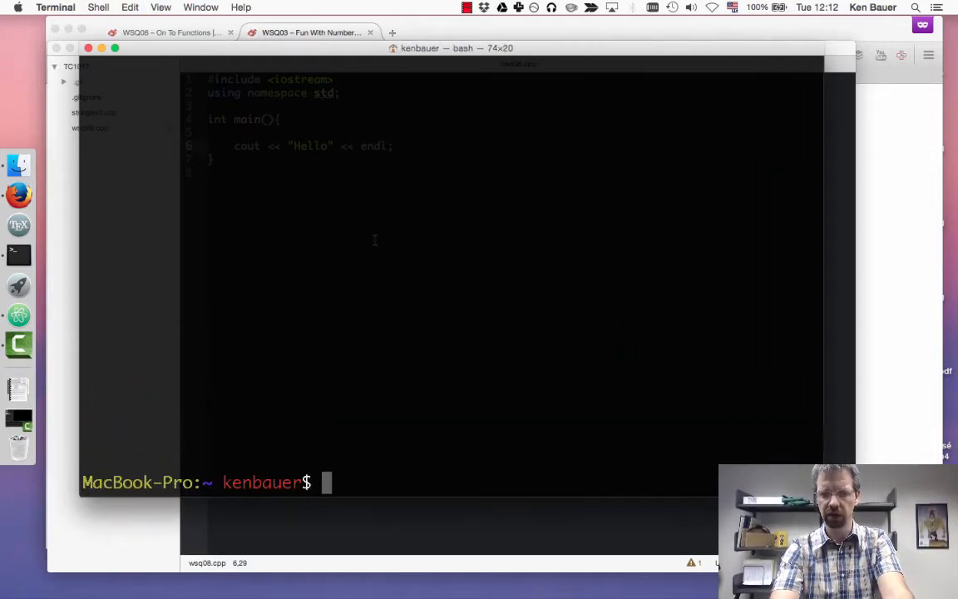
text(cd Devel/TC1017)
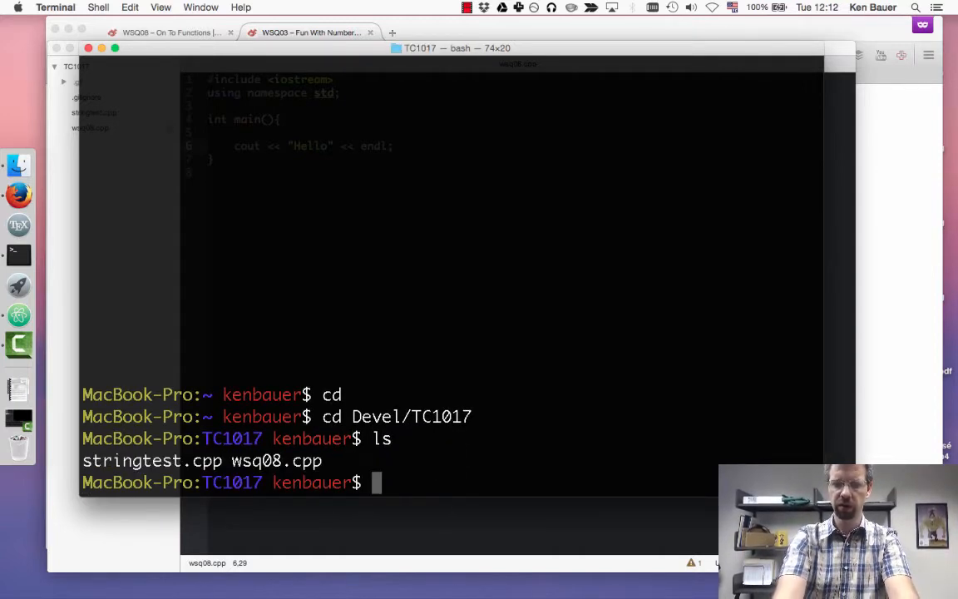
text(g++ wsq08.cpp)
text(./a.out)
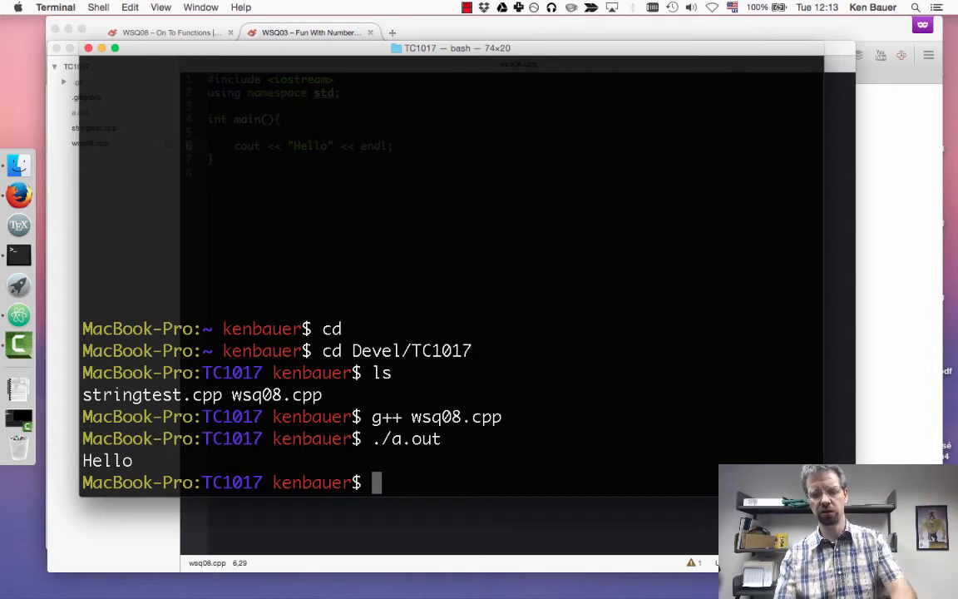
key(cmd+tab)
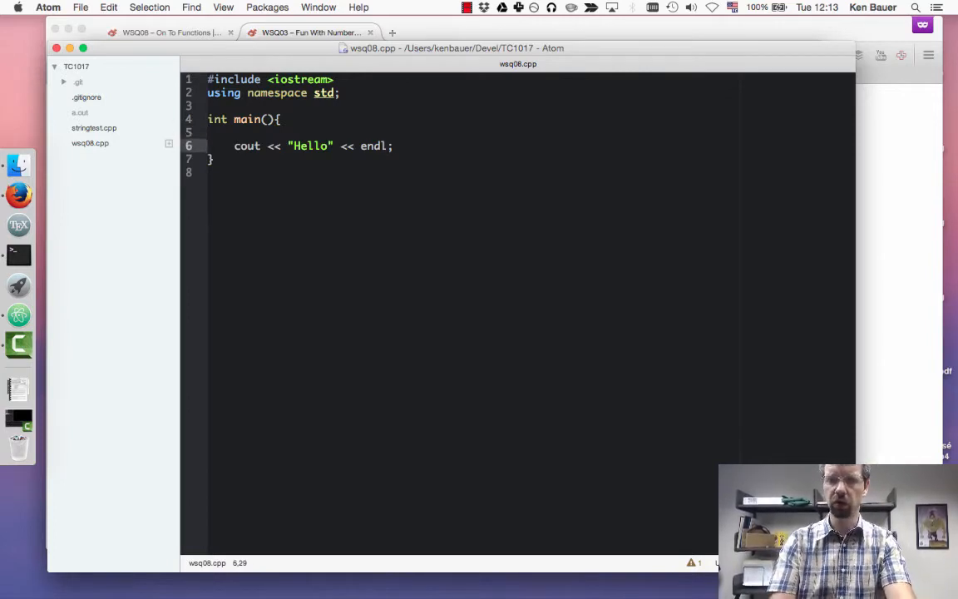
- Add return 0; and replace Hello with 'This program does some calculations'
text(return 0;)
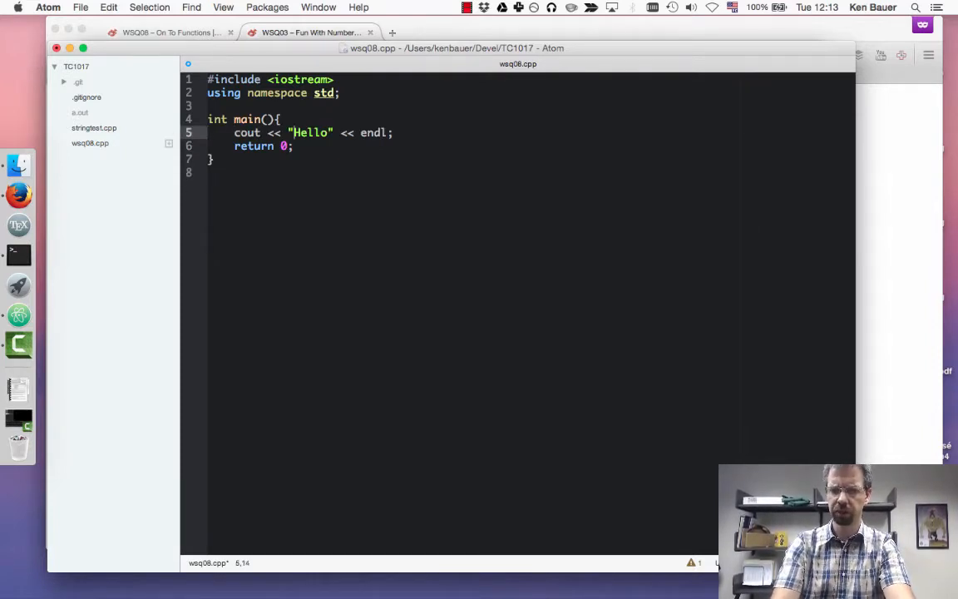
double_click(309, 132)
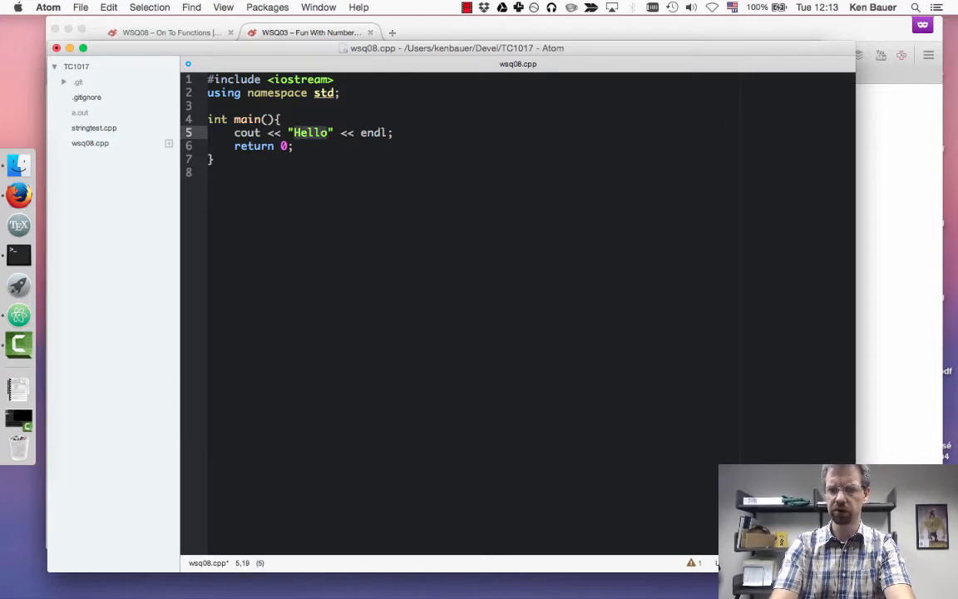
text(This program)
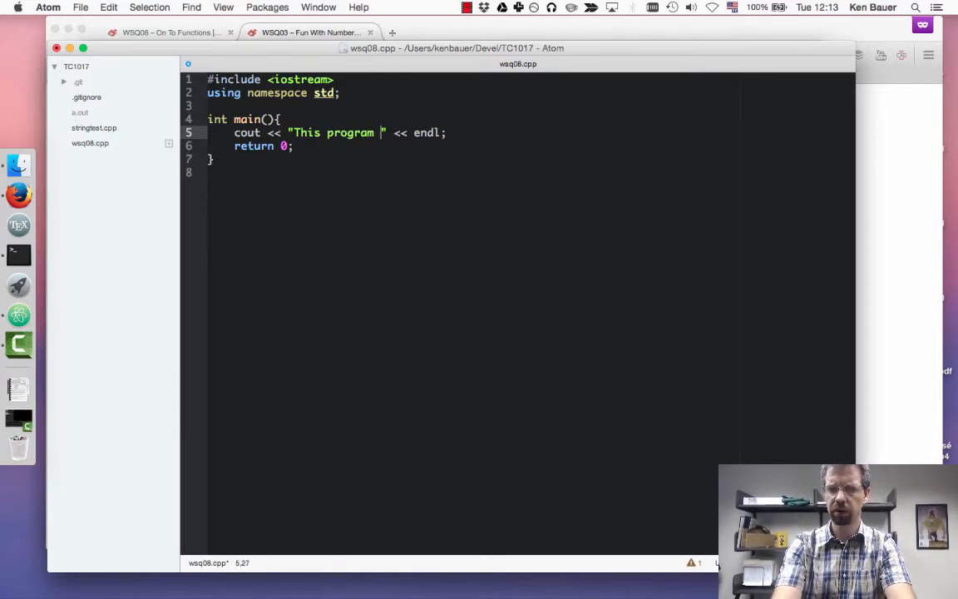
text(does some cal)
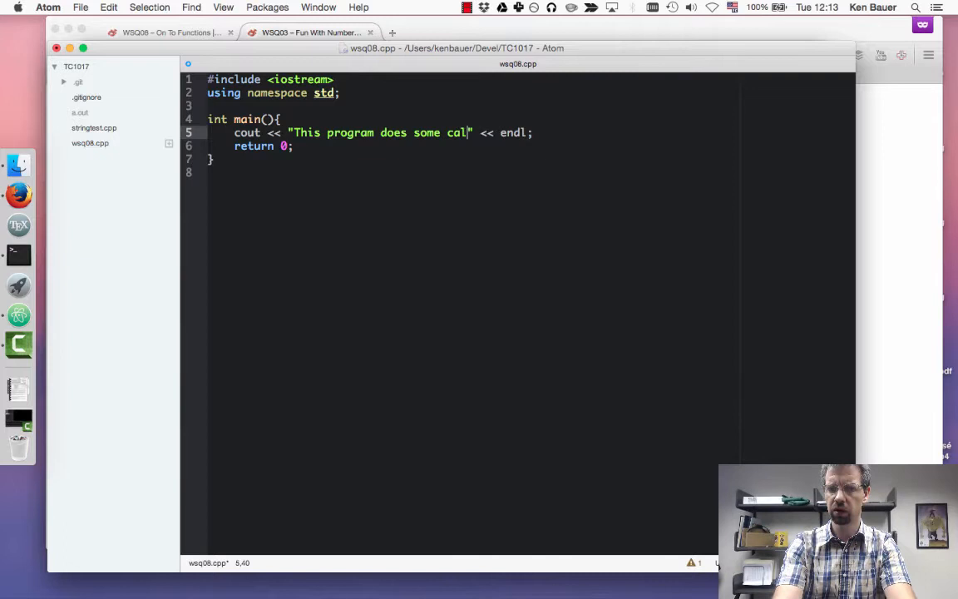
text(culations on two inputs)
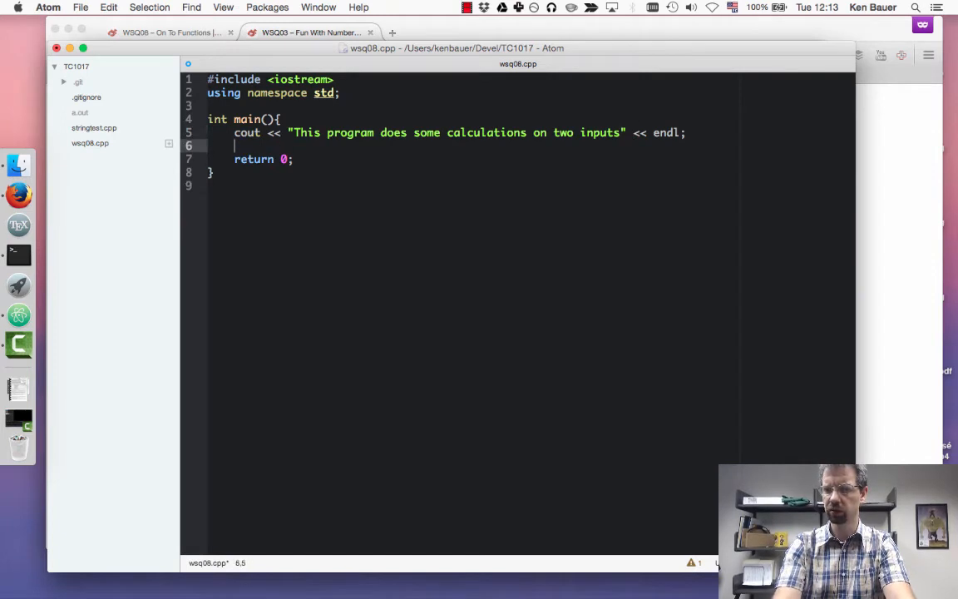
- Add a cout prompt asking for an integer and begin a cin line
text(cout << "Give me)
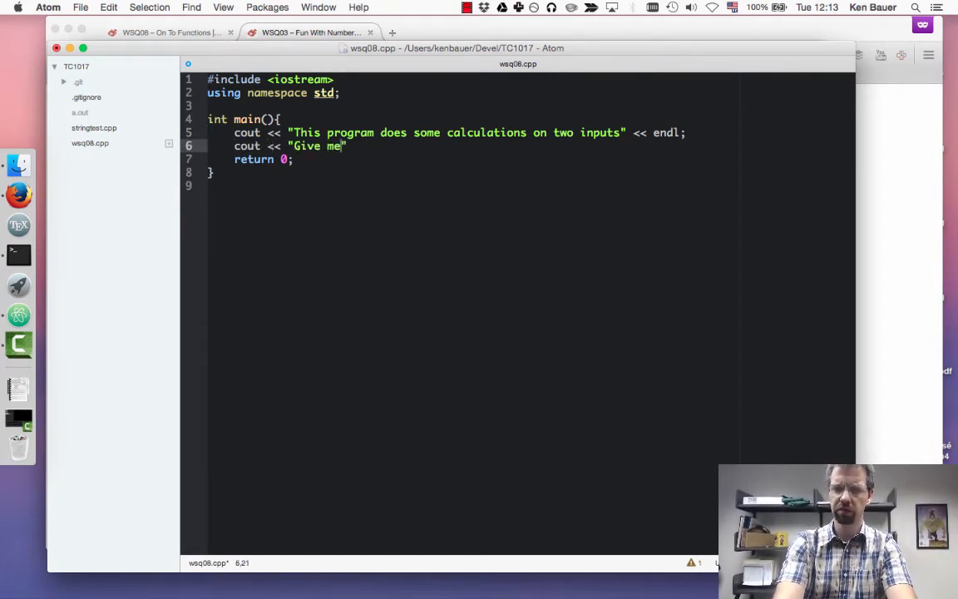
text(an integer please:)
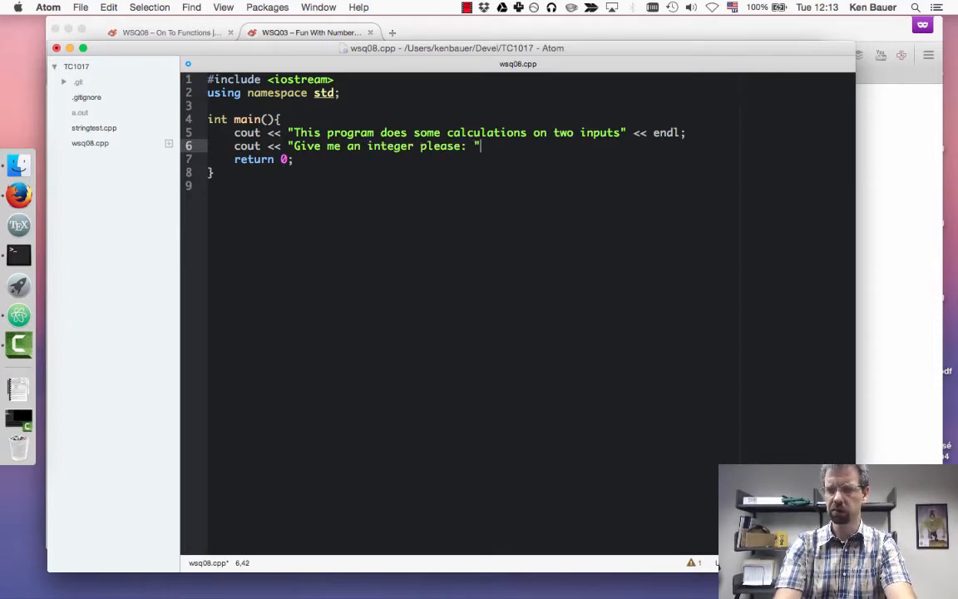
text(cin)
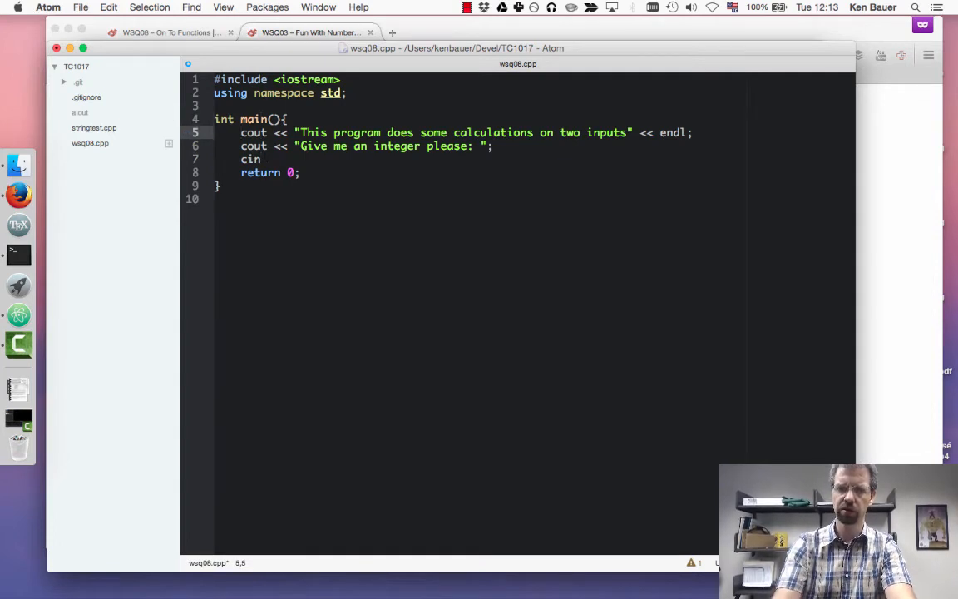
- Add 'int first, second; // have no values' at the top of main
text(int f)
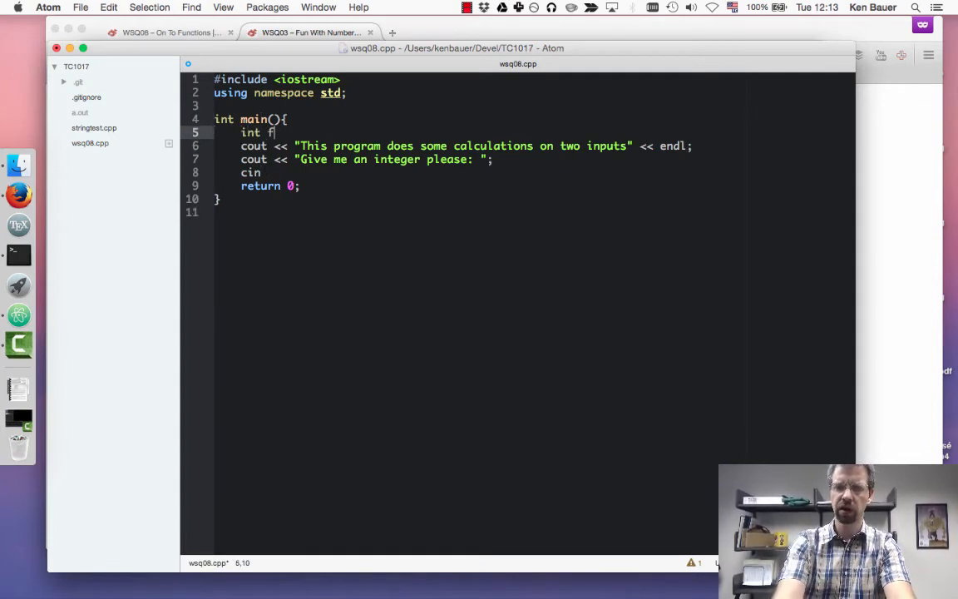
text(irst, second)
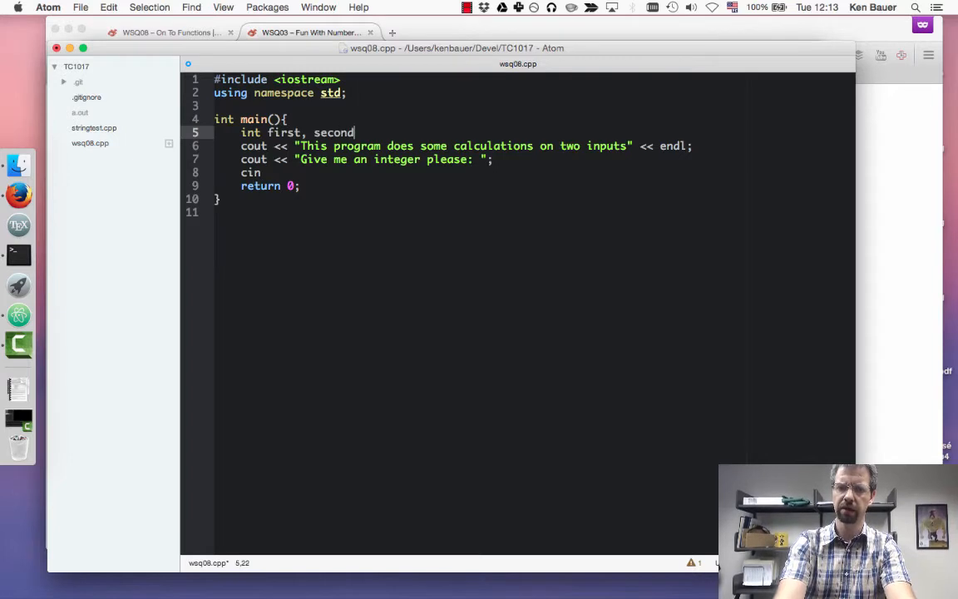
key(Return)
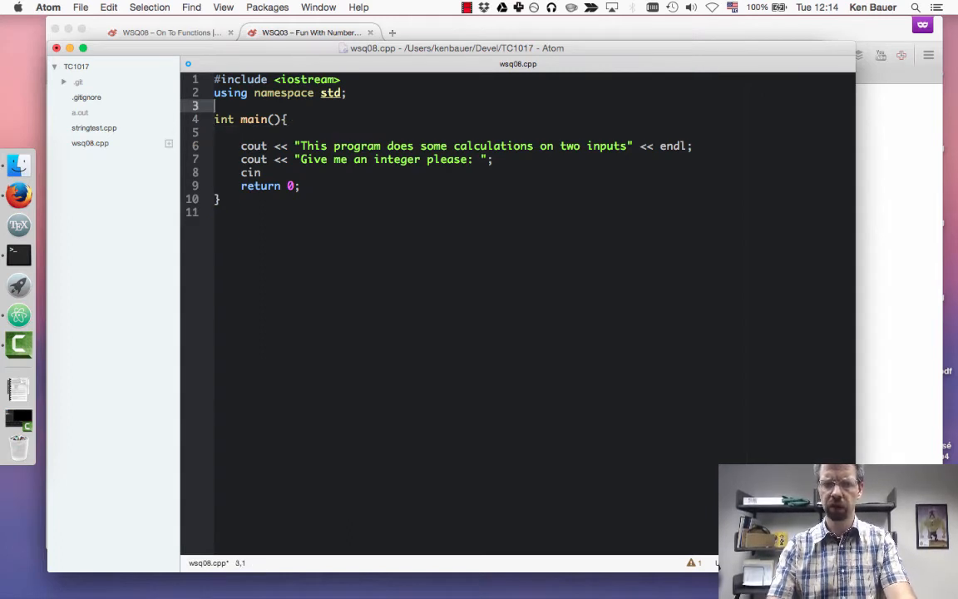
text(int first, second;)
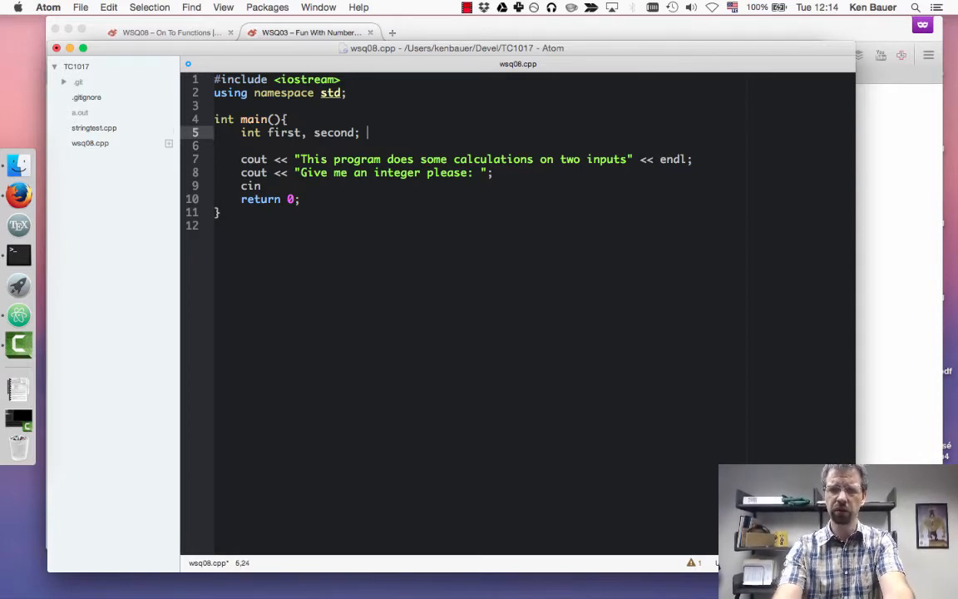
text(// have no v)
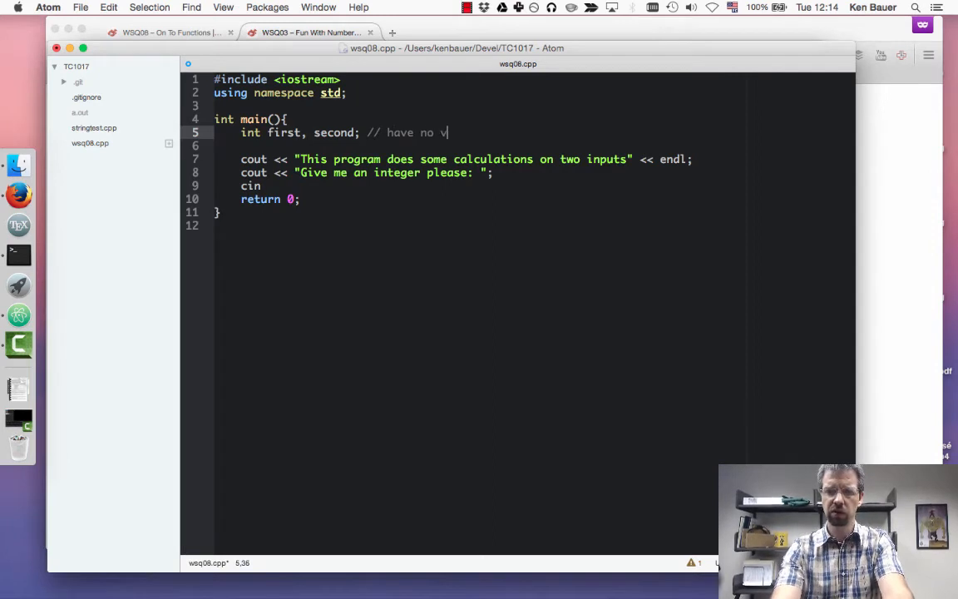
text(lues)
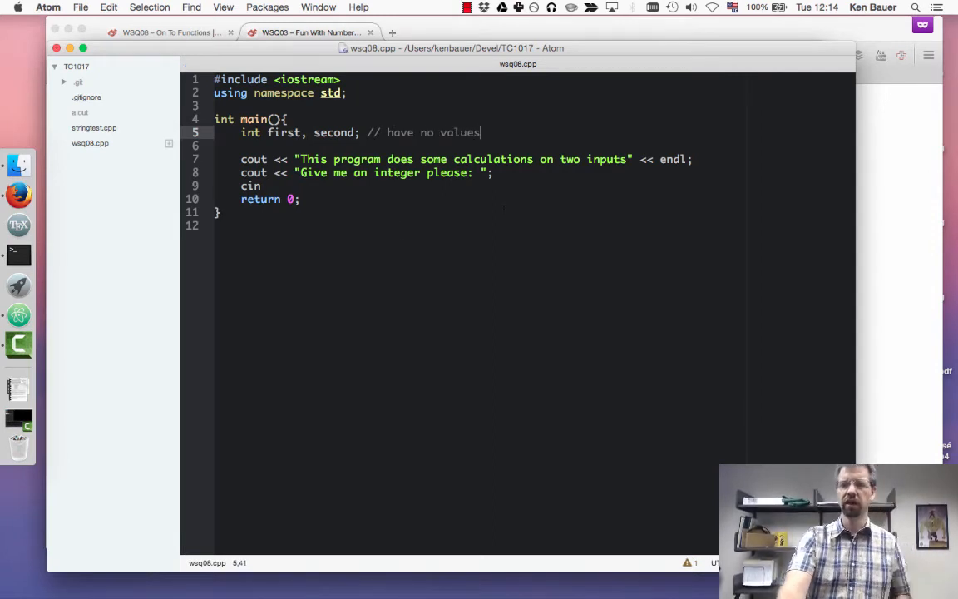
click(493, 172)
text( >>)
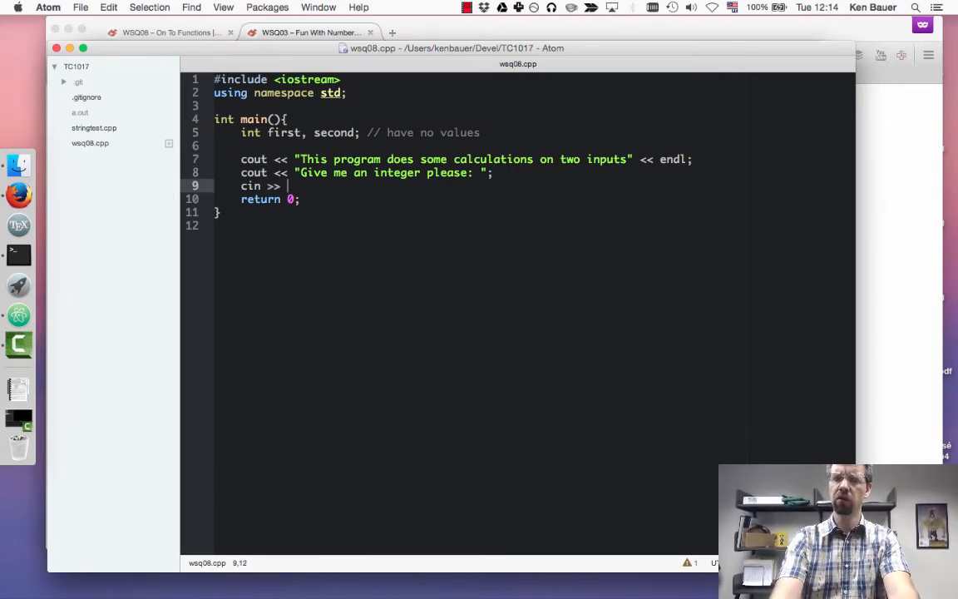
- Finish cin >> first; and duplicate the prompt and input lines for a second integer
text(first;)
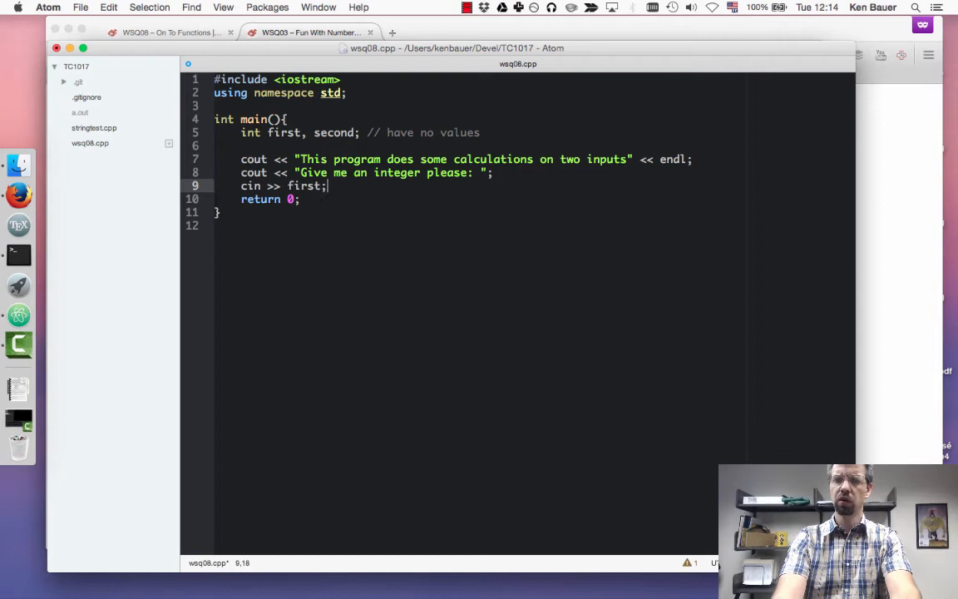
key(enter)
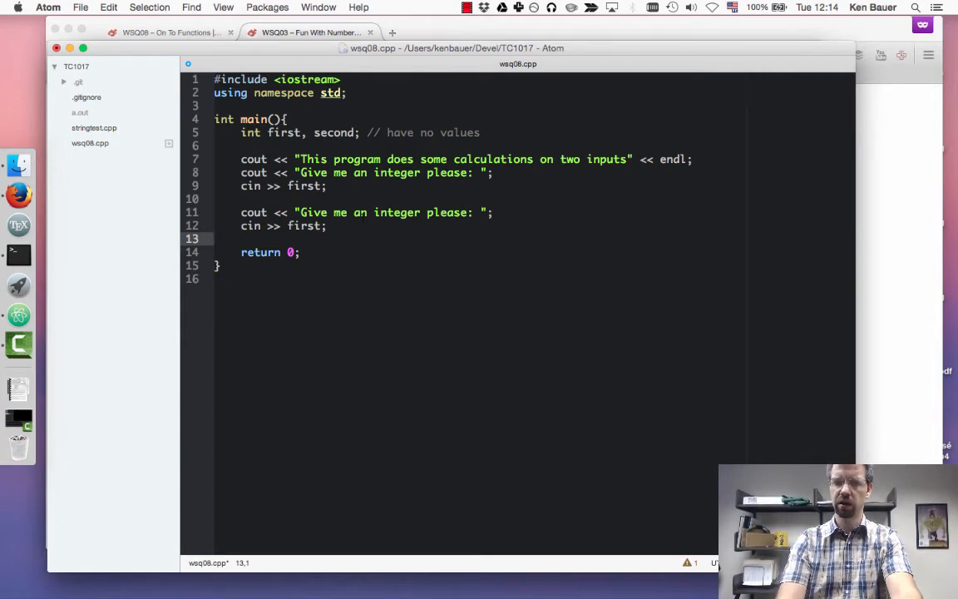
click(326, 226)
text(econd)
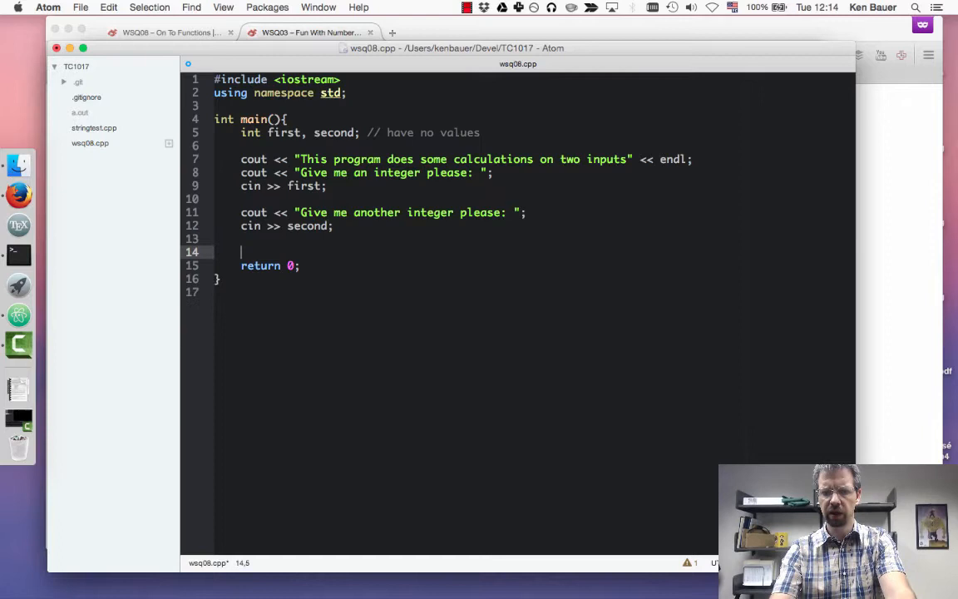
- Write the echo line cout << "The numbers y…" ending with << second << endl;
text(cout <<)
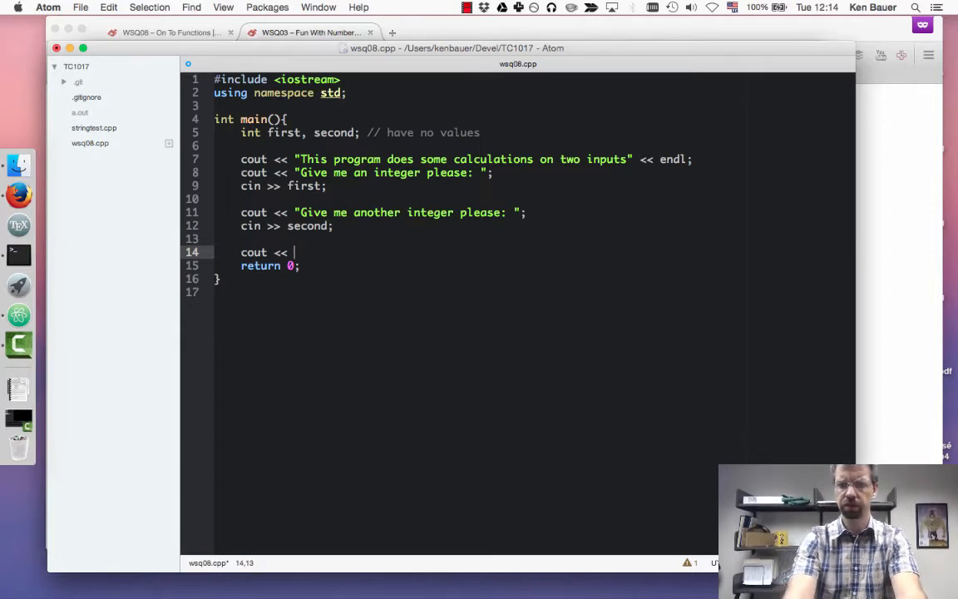
text("The numbers y")
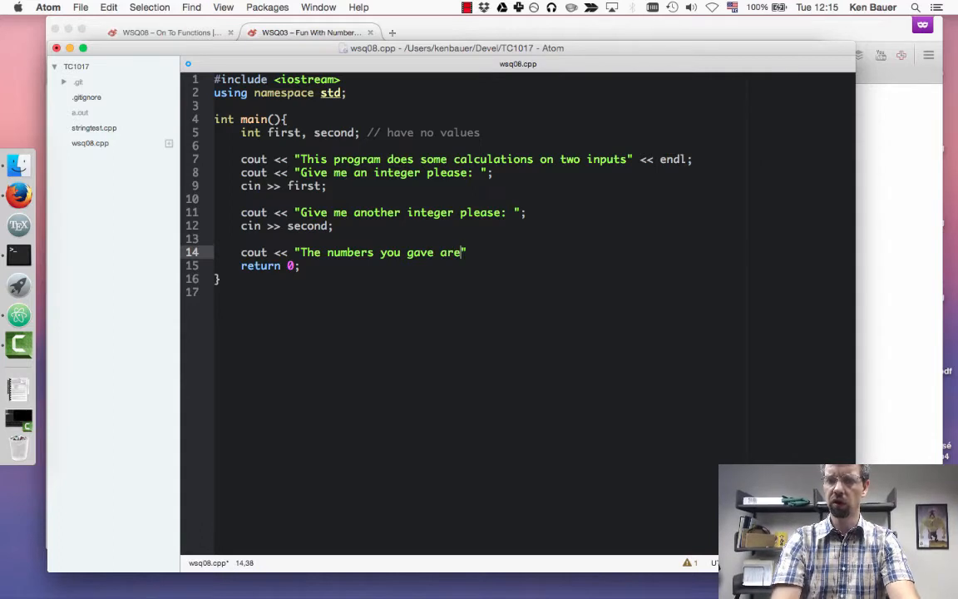
text(" ")
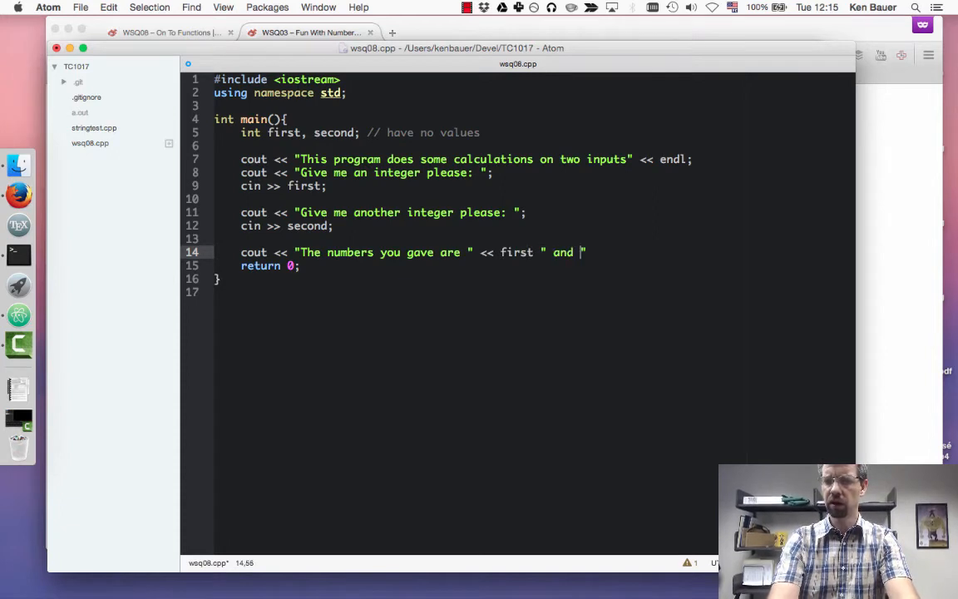
text(<< se)
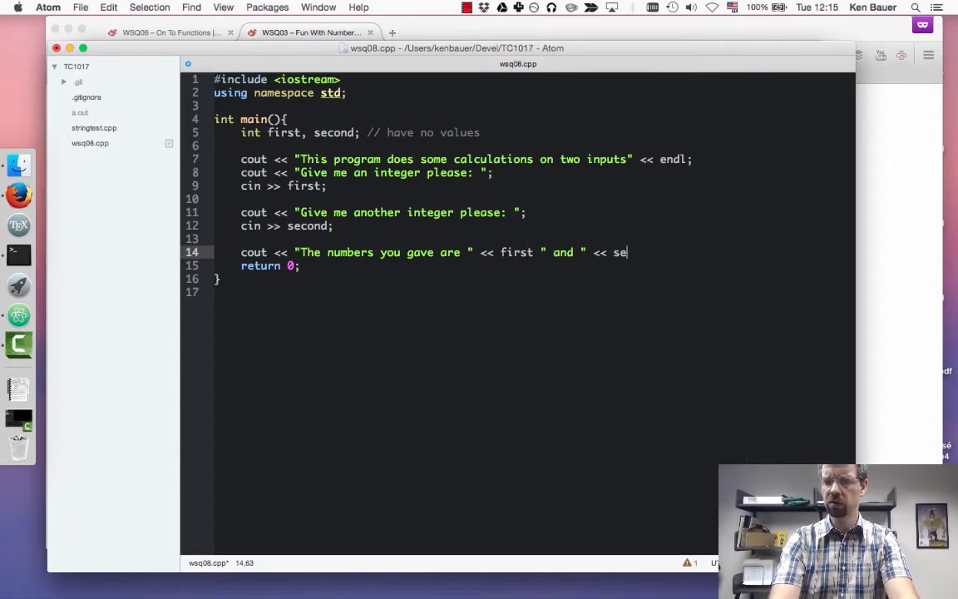
text(cond << endl;)
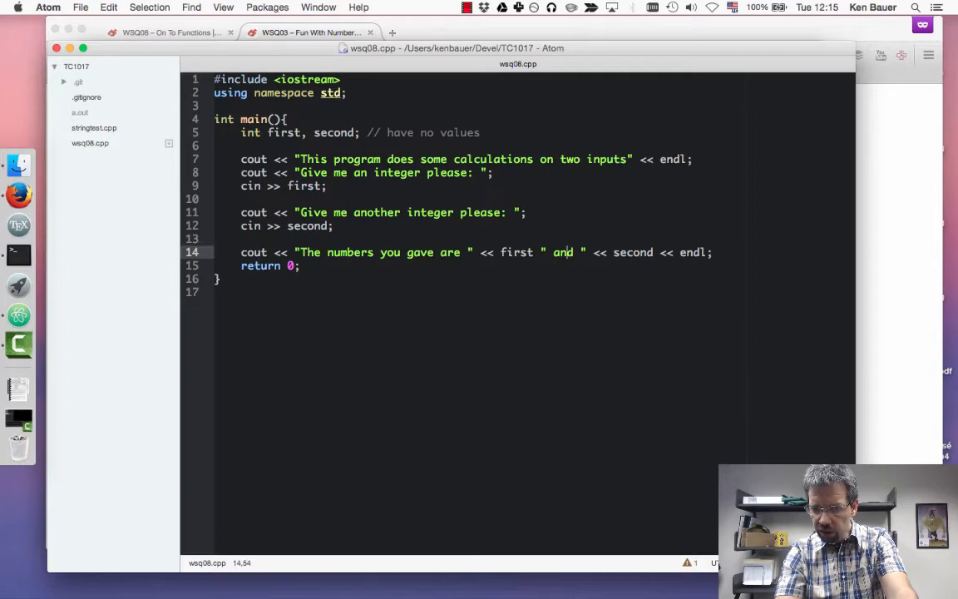
- Insert the missing << after first on line 14, then enter 7 in the test run
text(<<)
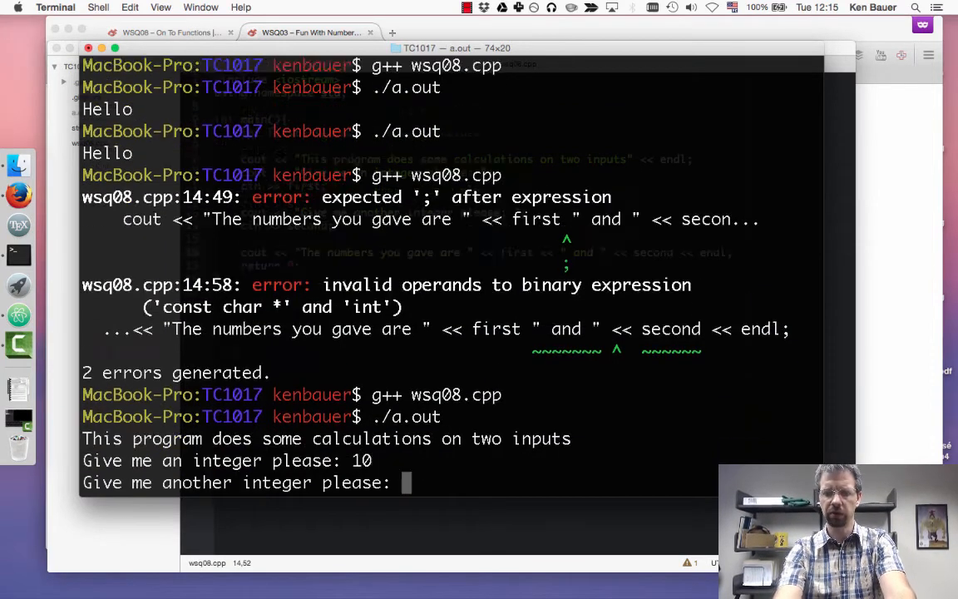
text(7)
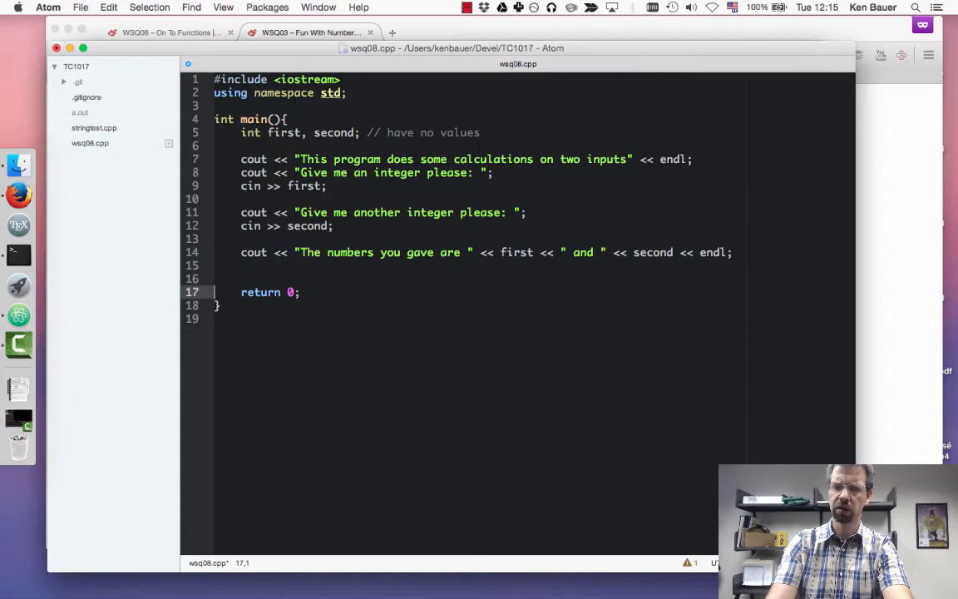
- Declare int sum = theSum(first,second); on line 16
text(int)
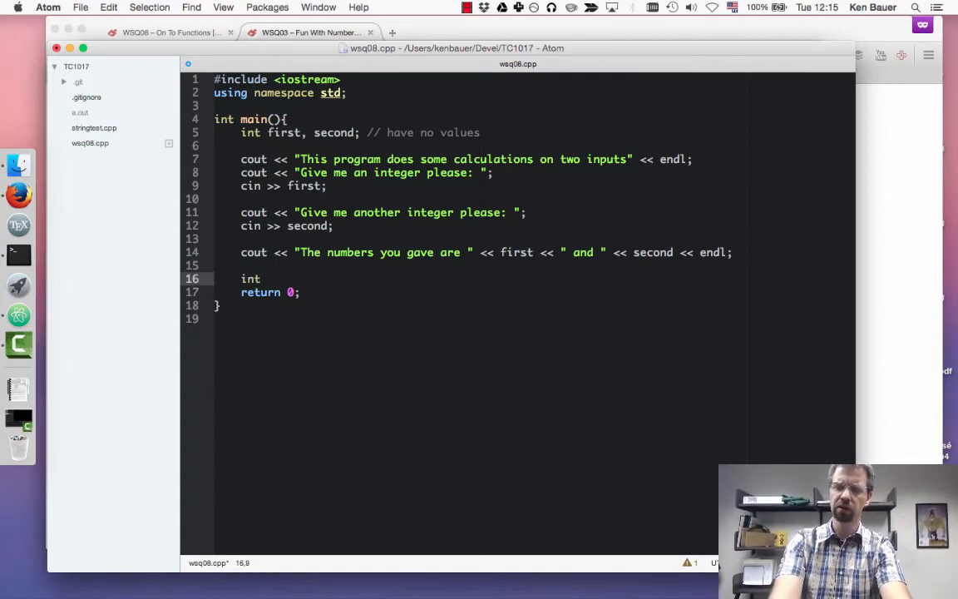
text(sum)
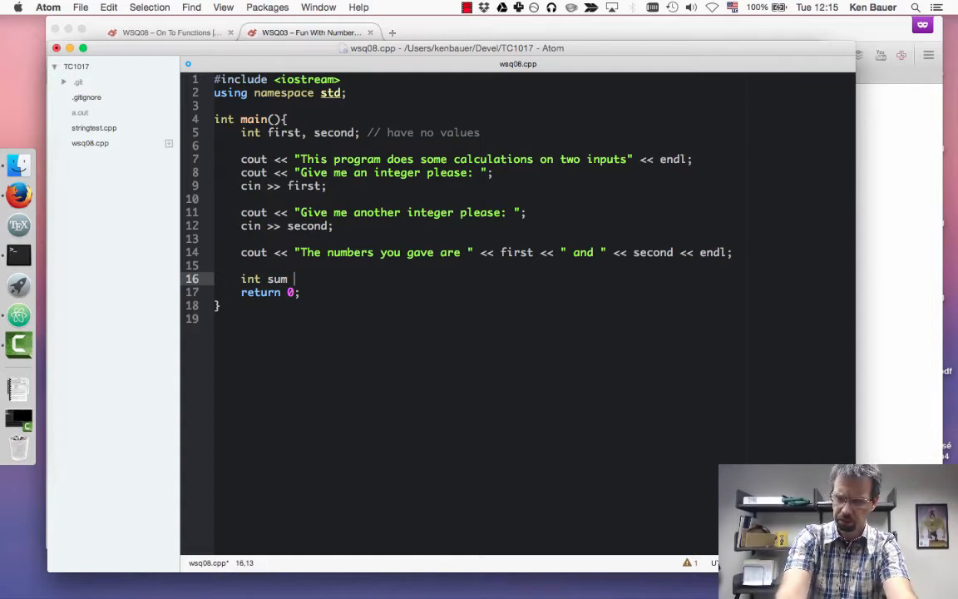
text(= the)
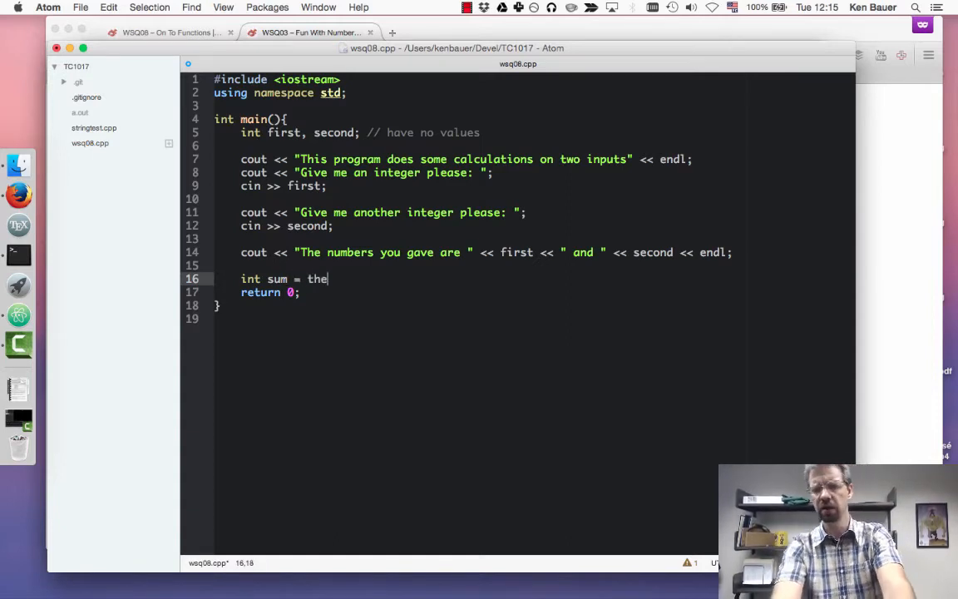
text(Sum)
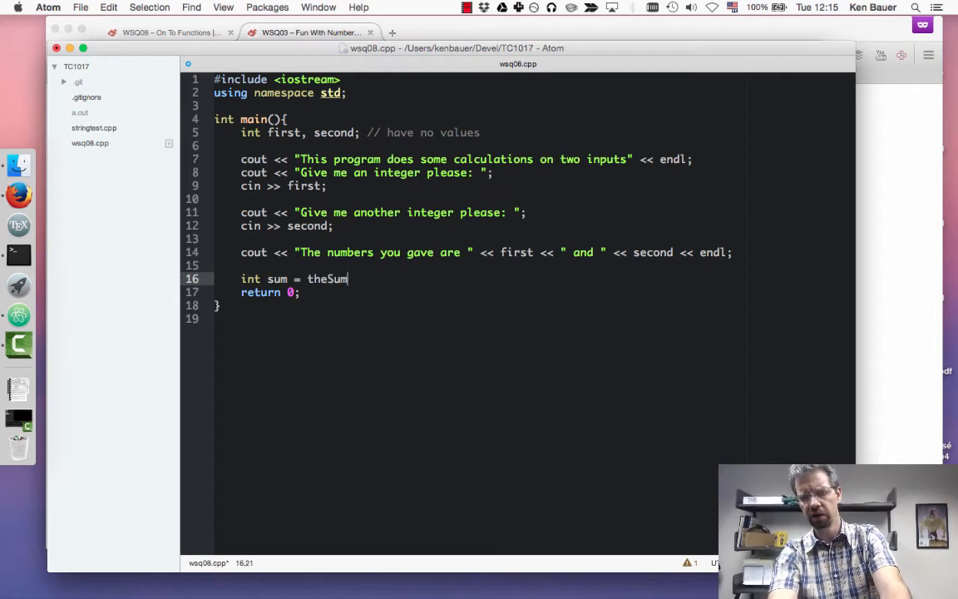
text((first,second);)
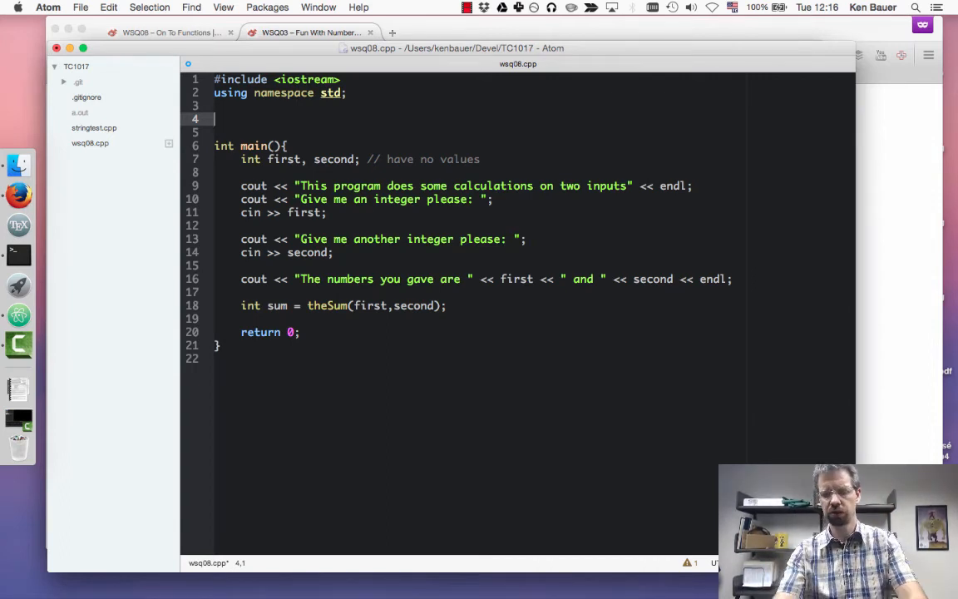
- Write the int theSum(int x, int y) declaration on line 4, ready for its body
text(in)
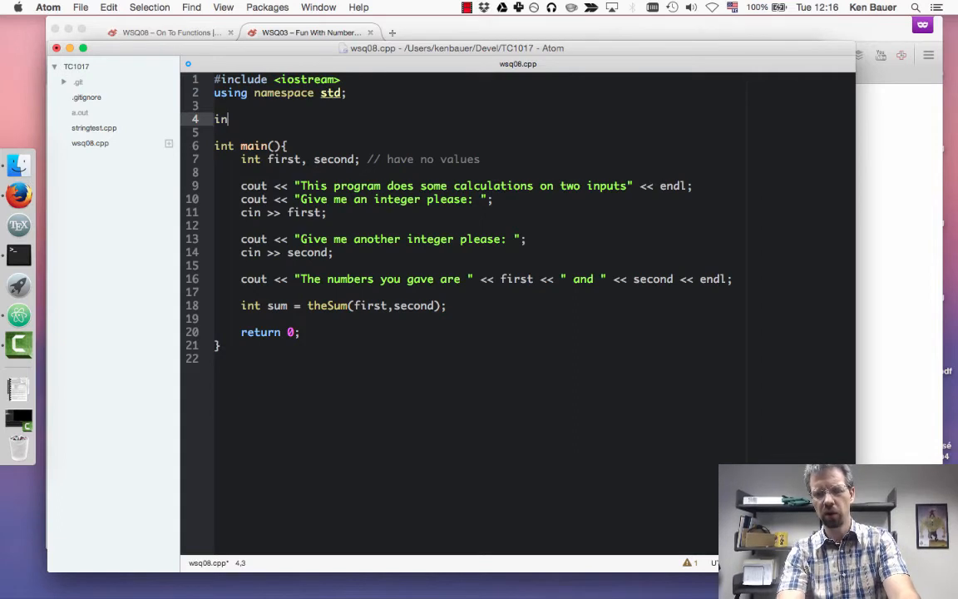
text(theSum)
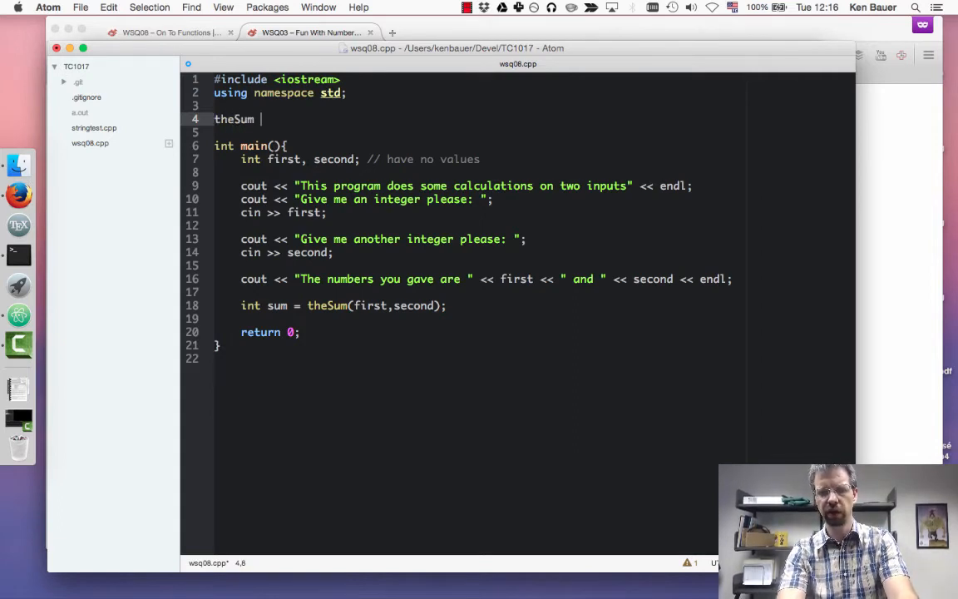
text((i)
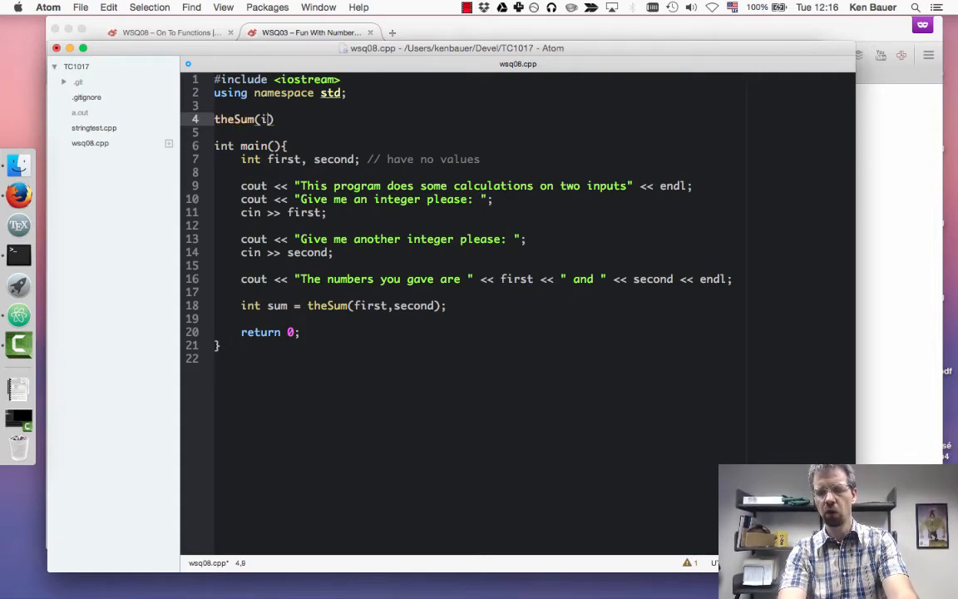
text(int x,)
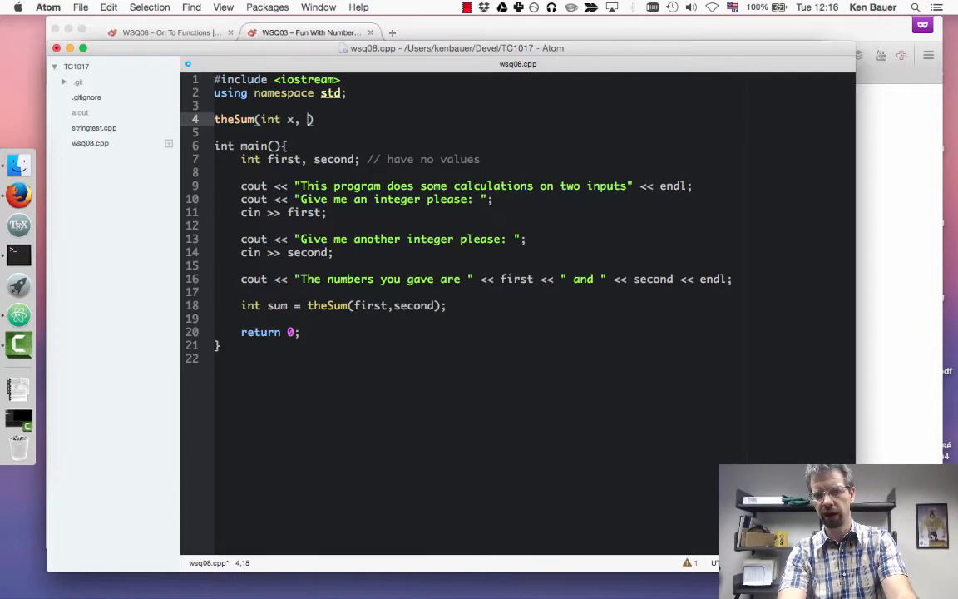
text(int y)
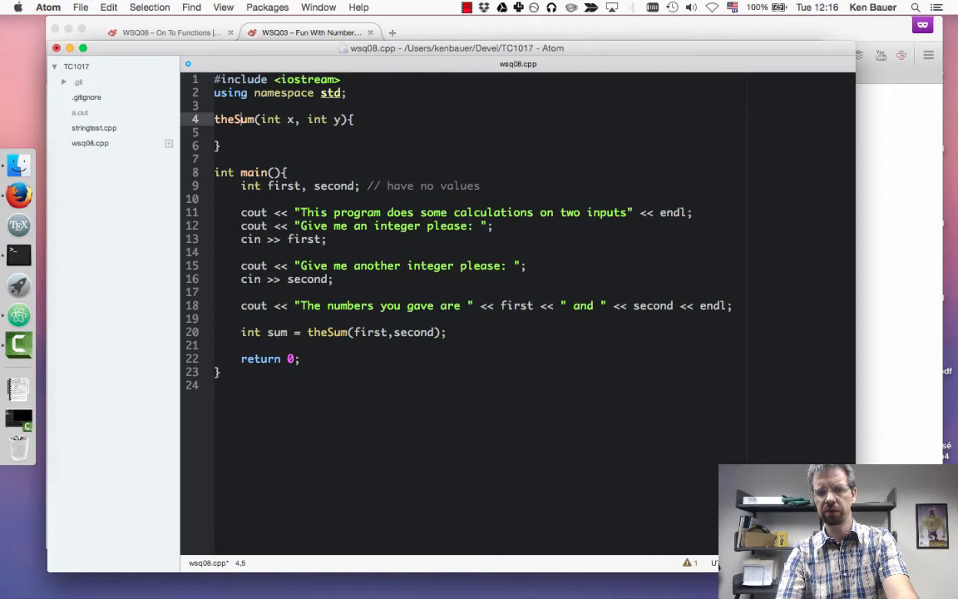
text(int)
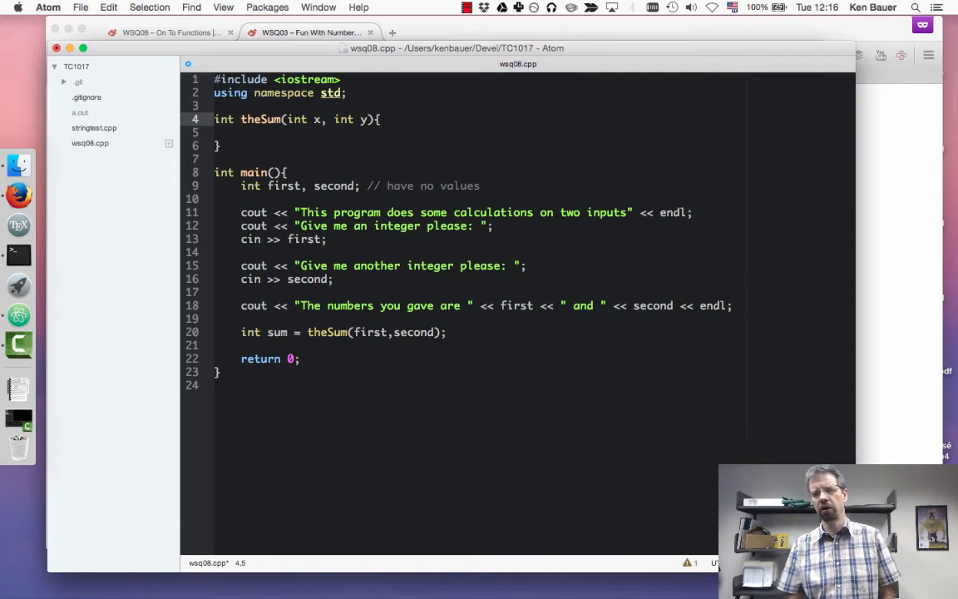
click(240, 119)
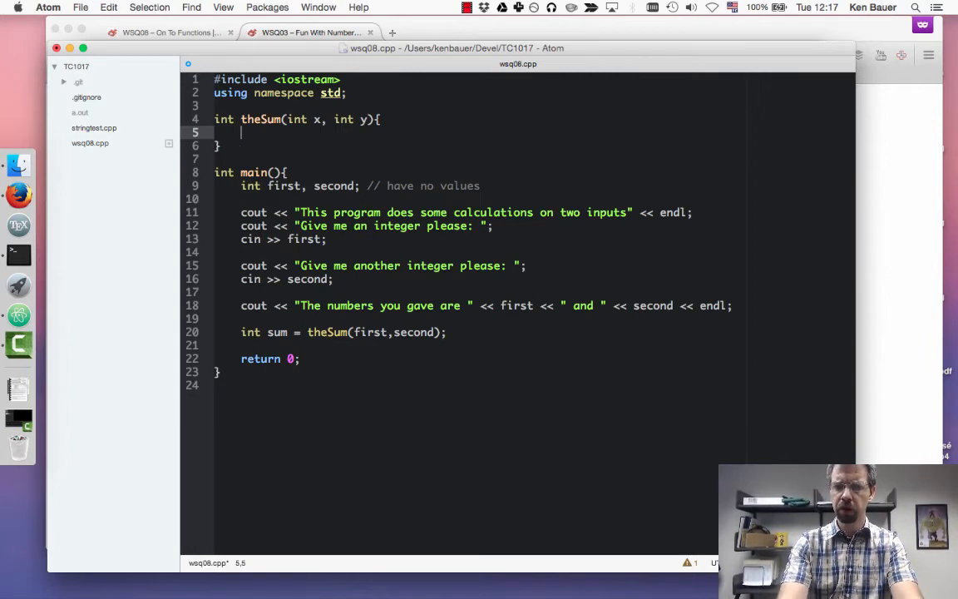
- Give theSum the body int answer = x + y; return answer;
text(int)
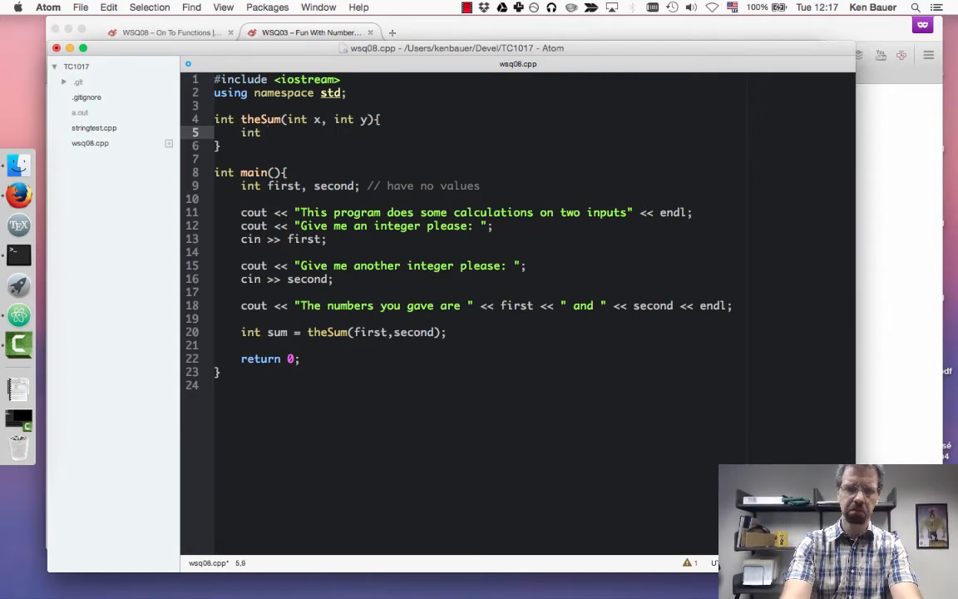
text(answer = x + y;)
text(return)
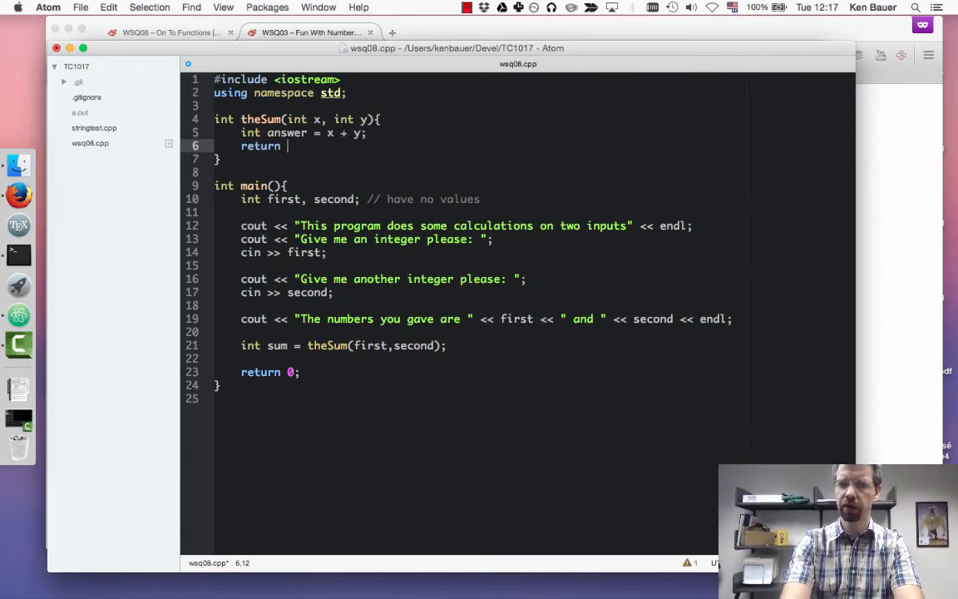
text(answer;)
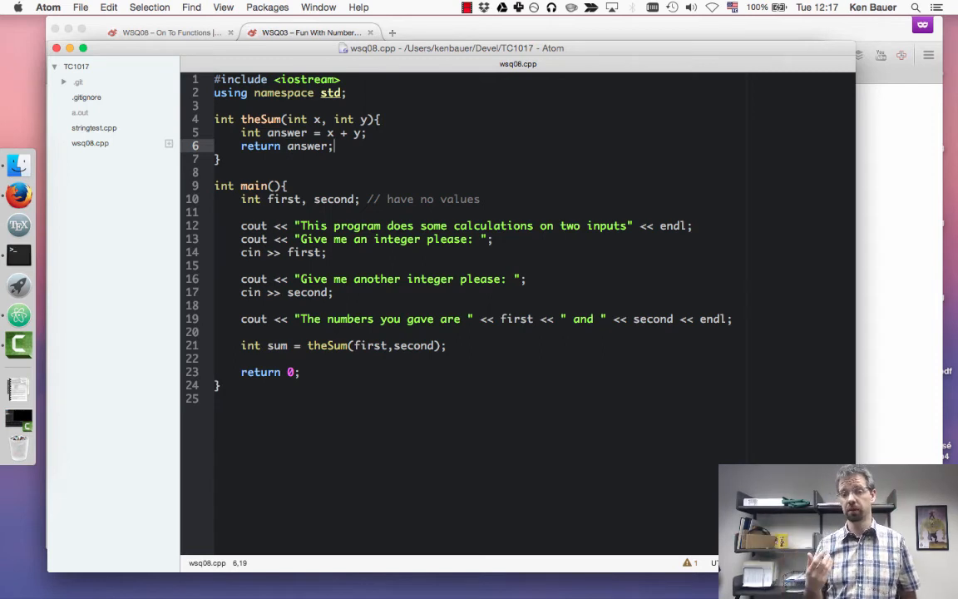
click(283, 186)
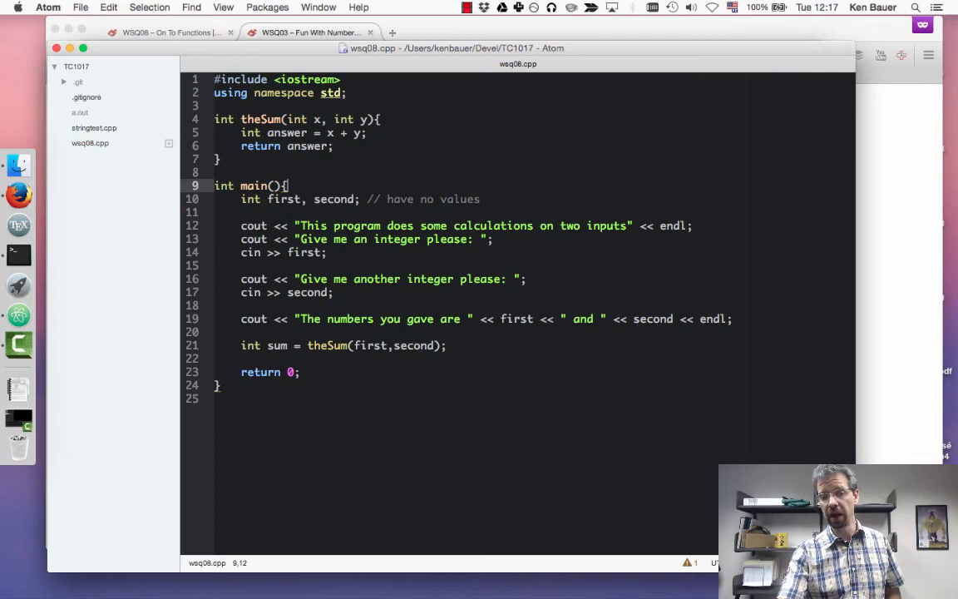
click(335, 292)
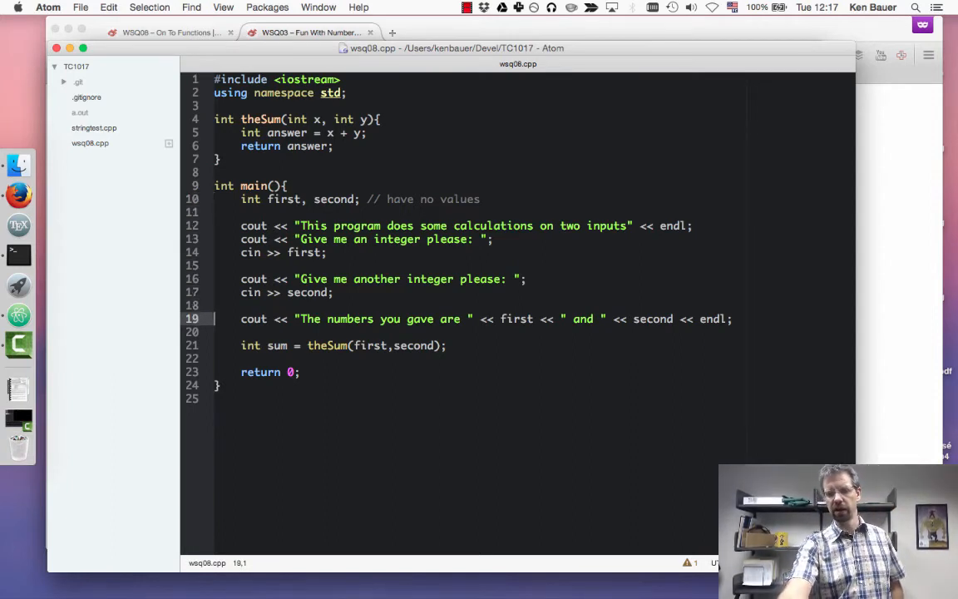
- Add cout << "And the sum of those two values is: " << sum << endl; to main
key(down)
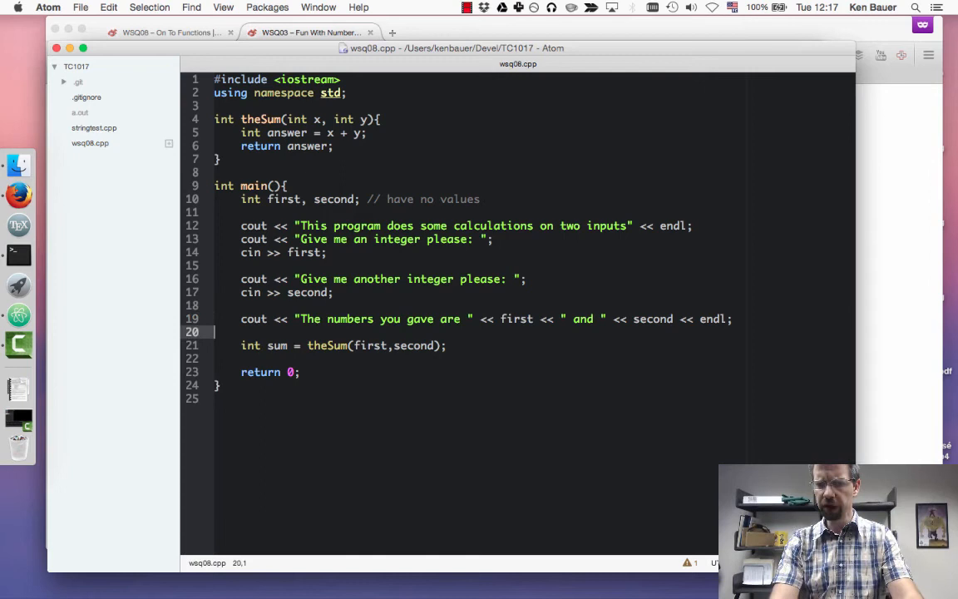
text(cout)
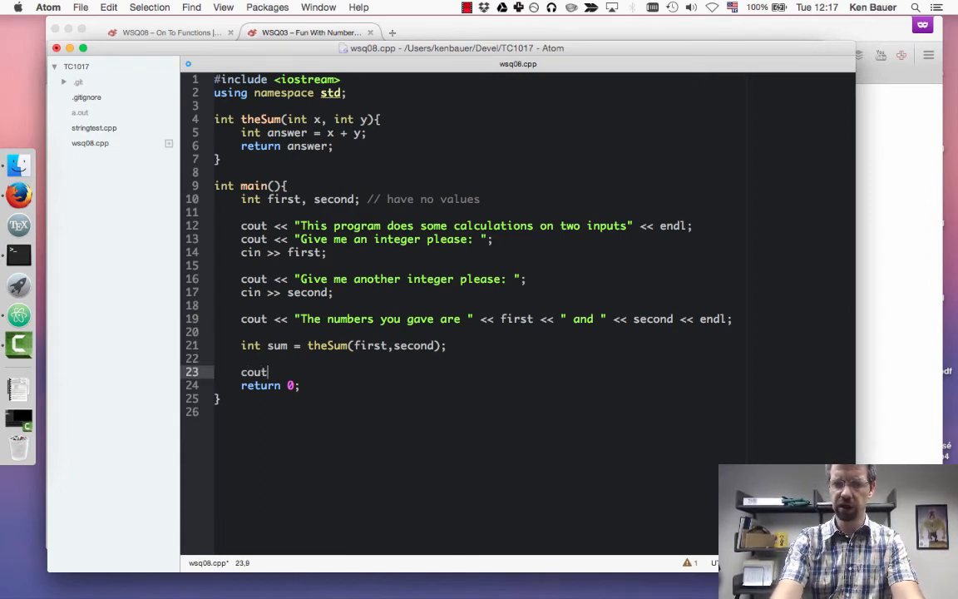
text(<< " ")
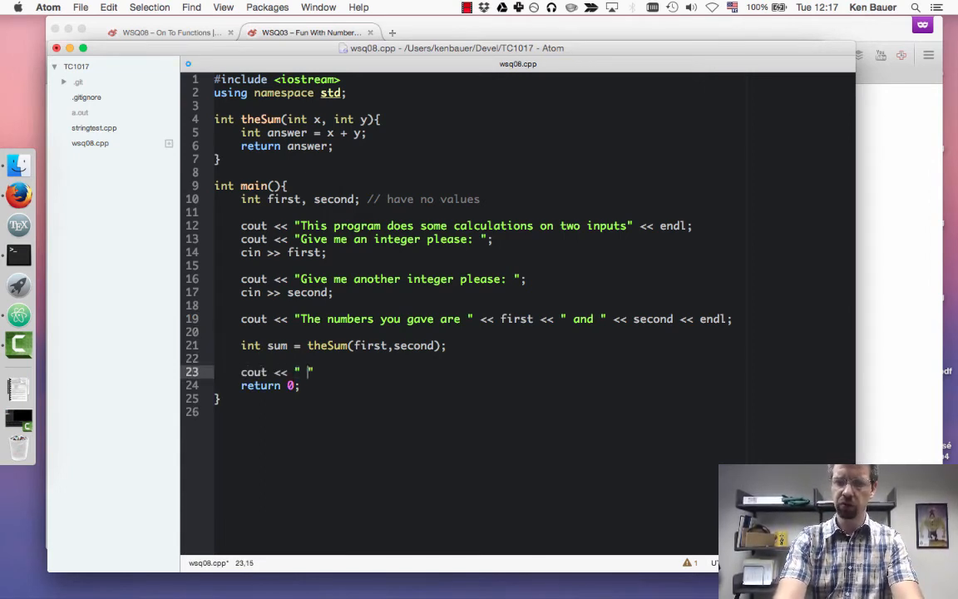
text(And the sum)
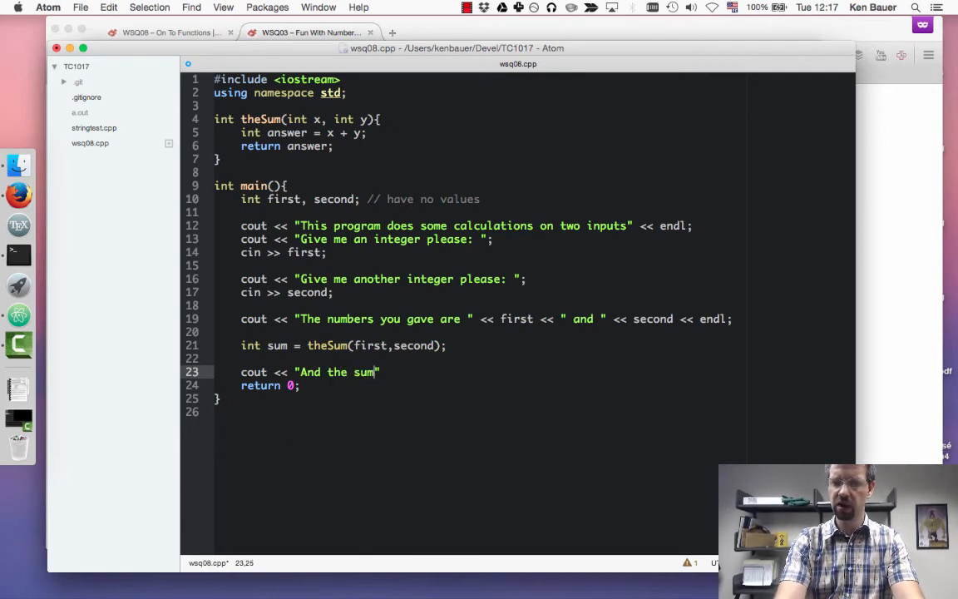
text(of those two c)
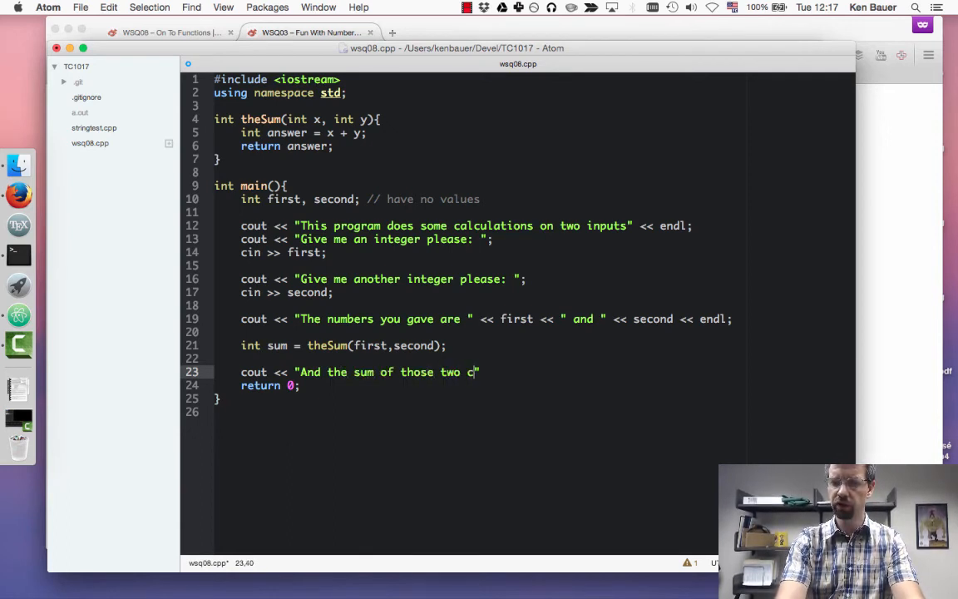
text(values is:)
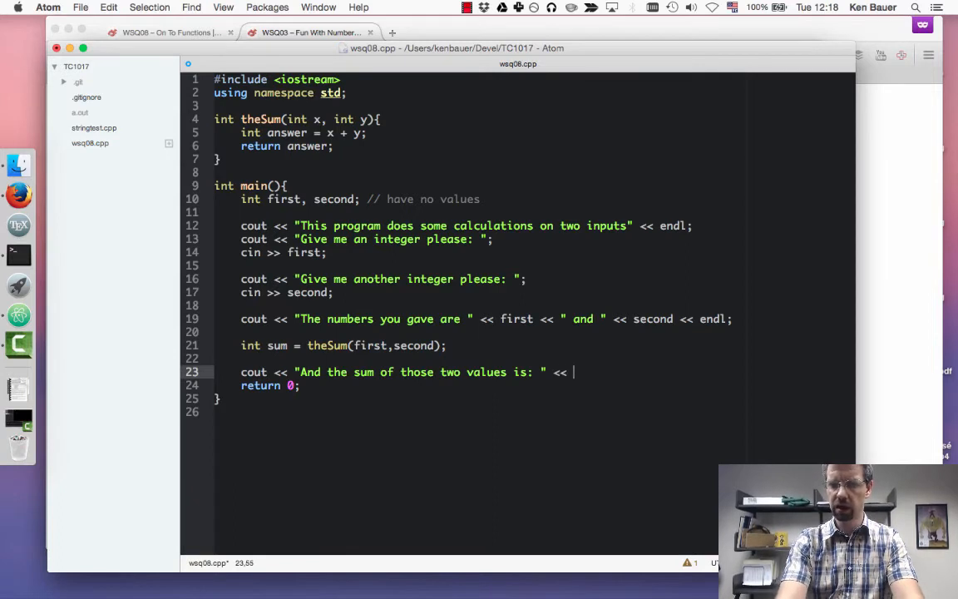
text(sum << endl;)
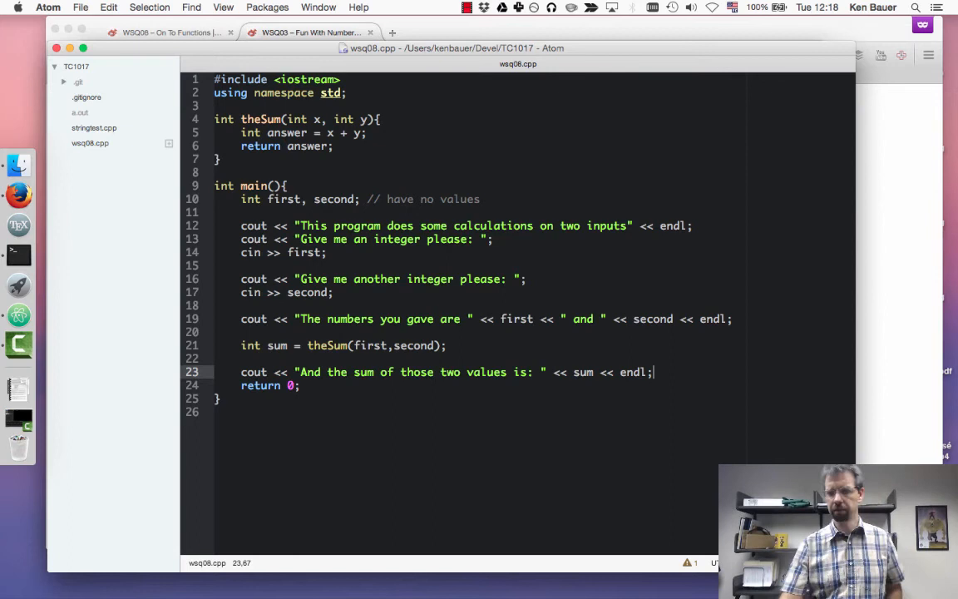
click(448, 345)
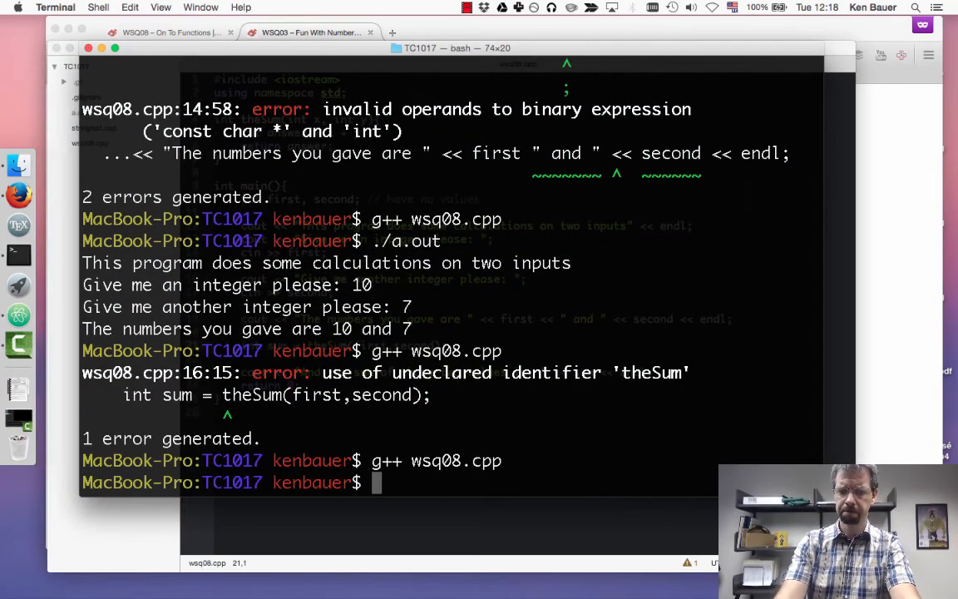
- Compile the program with g++ wsq08.cpp
text(g++ wsq08.cpp)
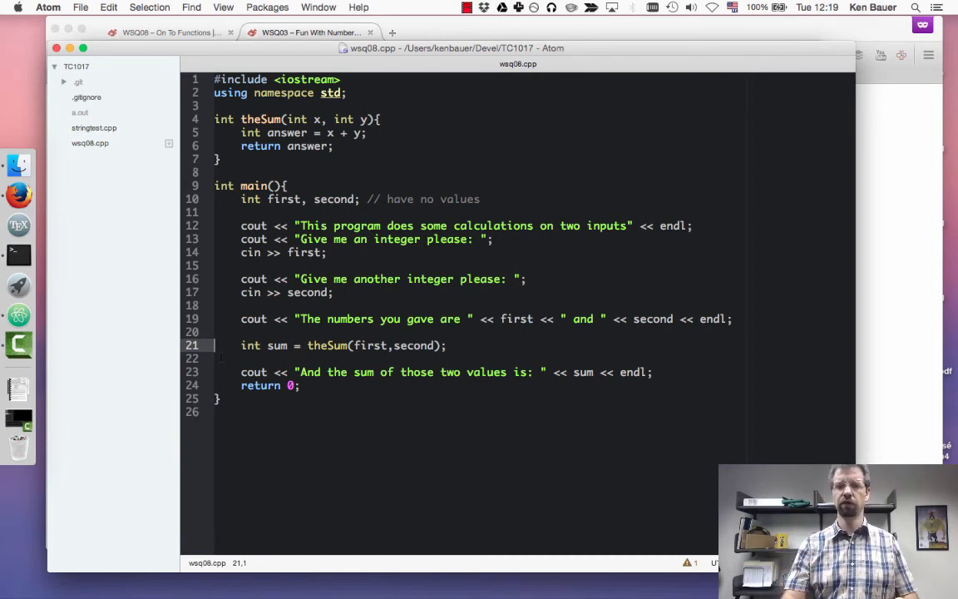
- Paste a copy of theSum renamed theDifference, with + changed to -
click(216, 119)
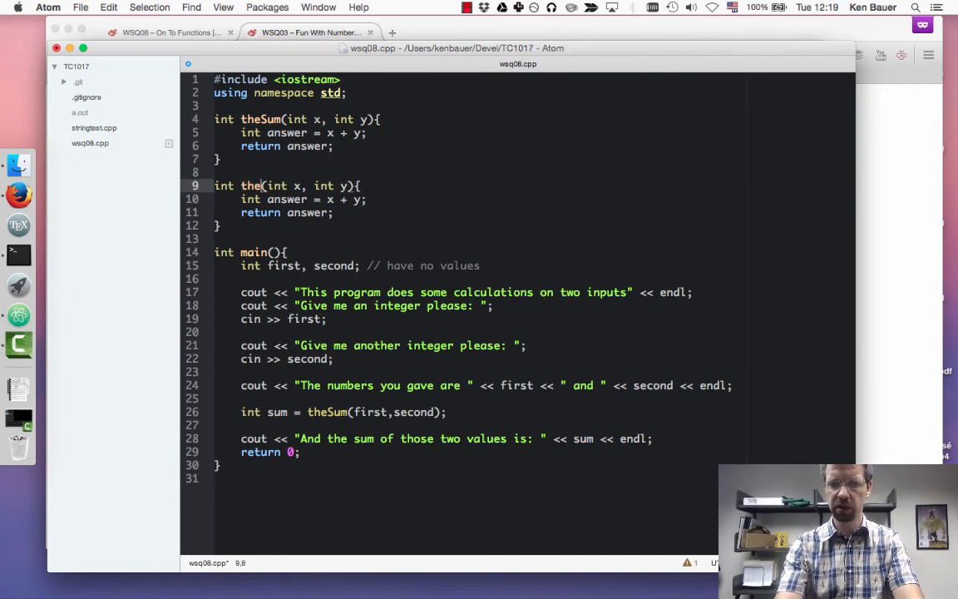
text(Difference)
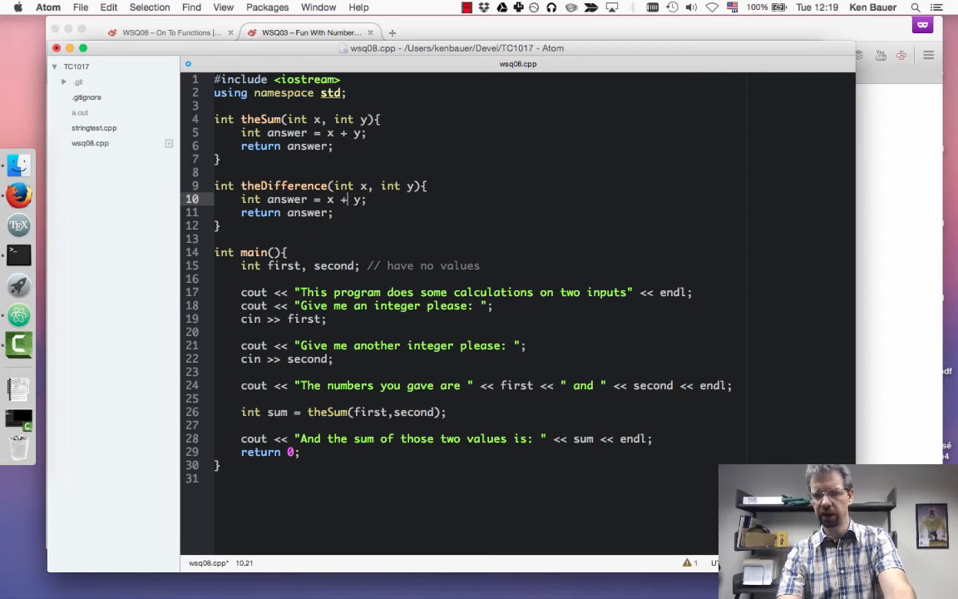
text(-)
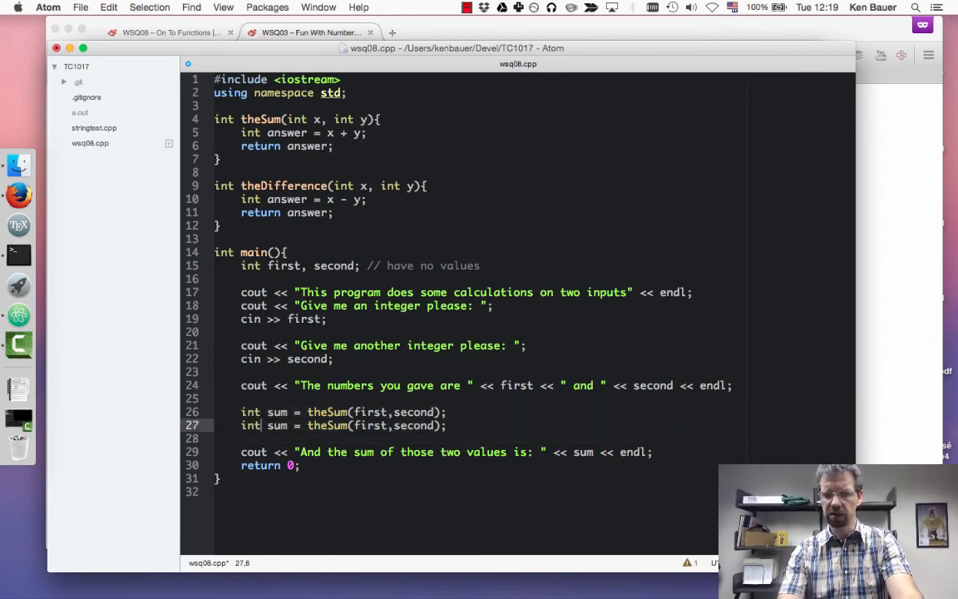
- Turn the duplicated line into int difference = theDifference(first,second); and rebuild
text(dif)
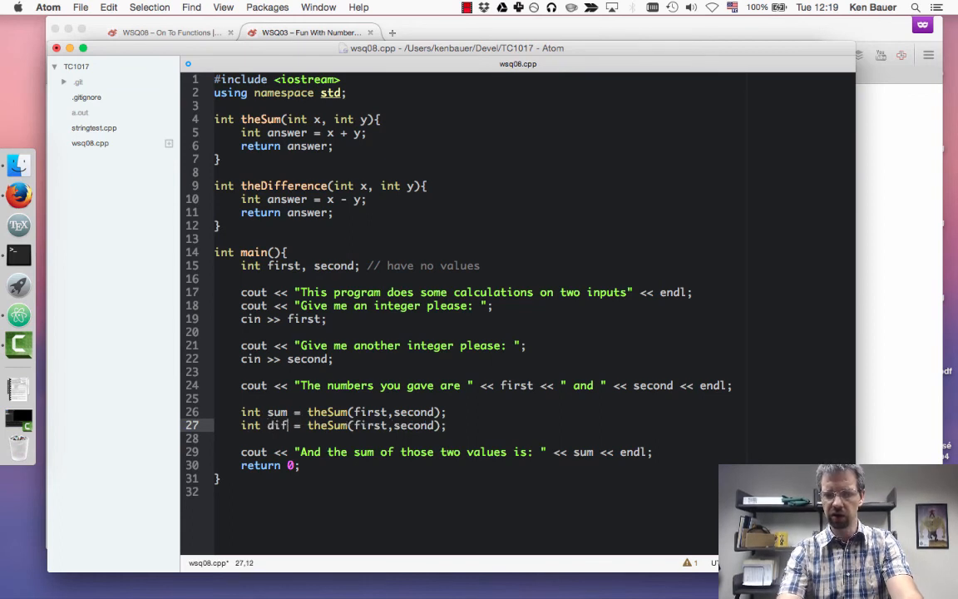
text(ference)
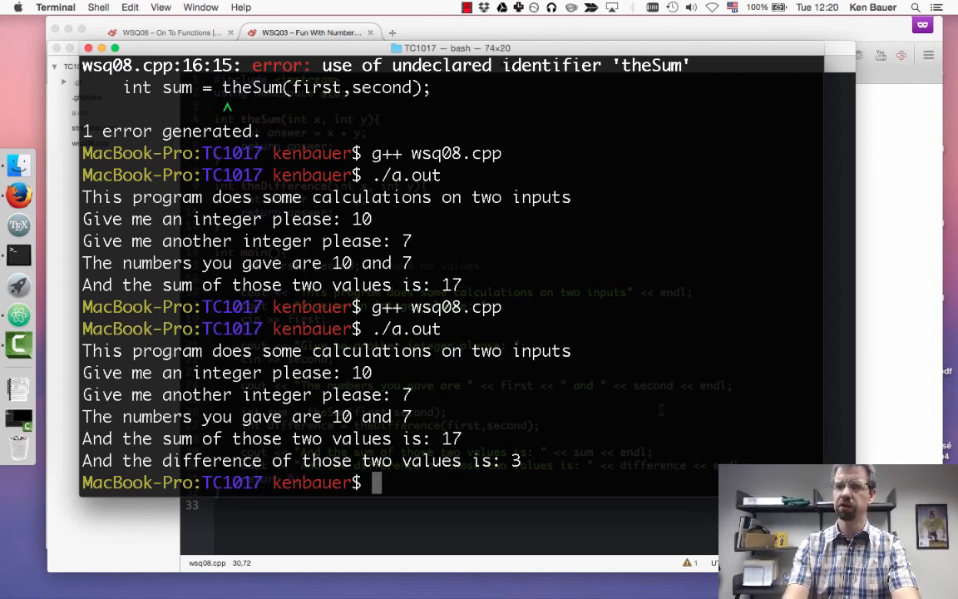
click(466, 7)
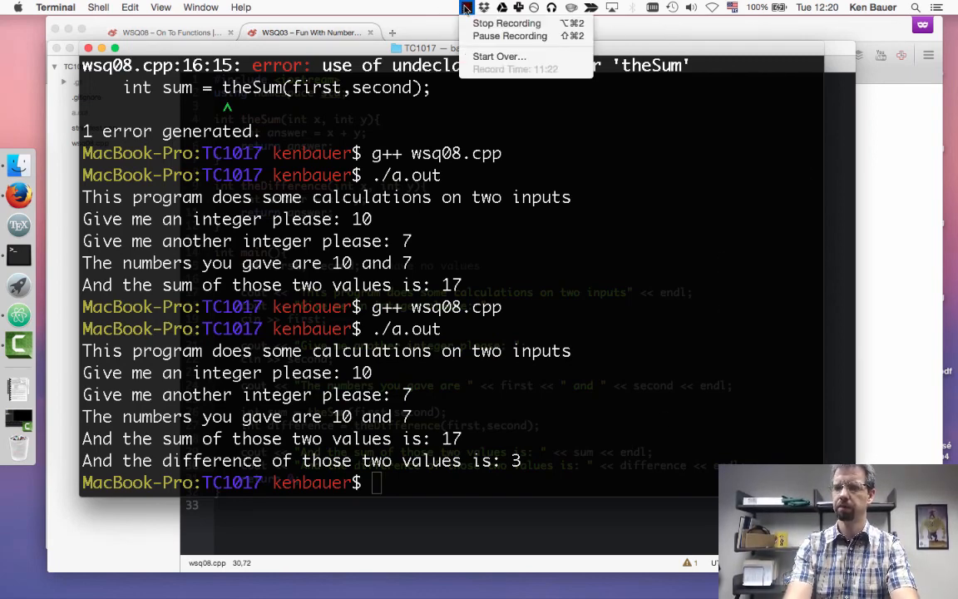